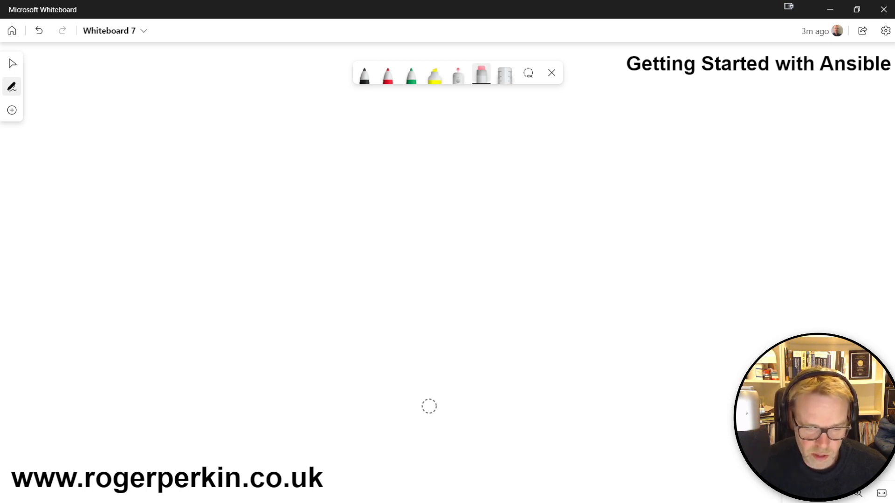
Draw a black box and write CN inside it.
click(551, 73)
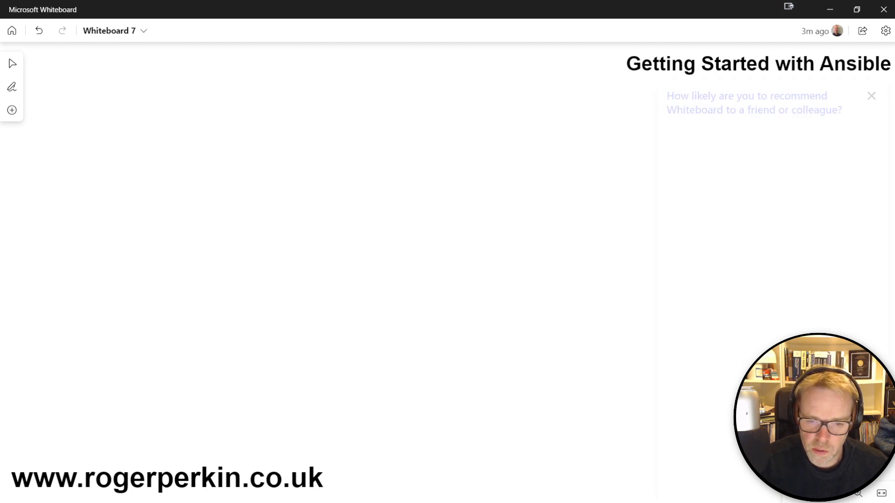
click(13, 87)
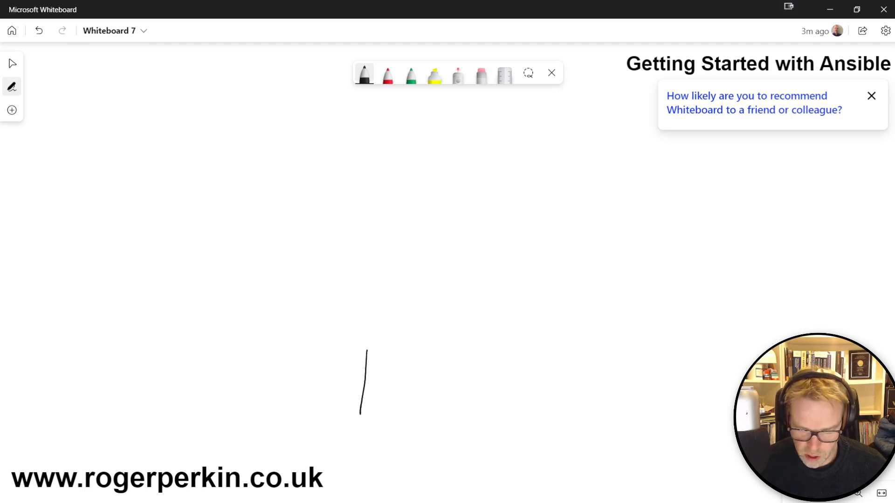
drag(366, 354, 479, 411)
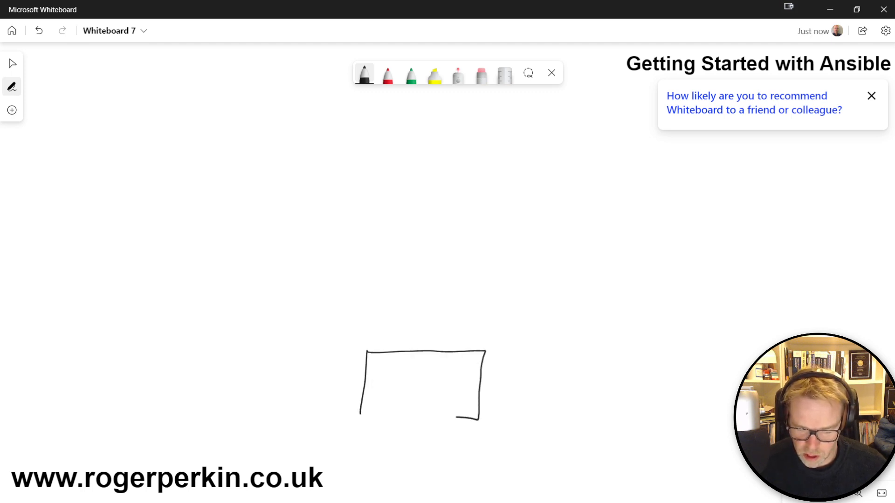
drag(382, 394, 417, 388)
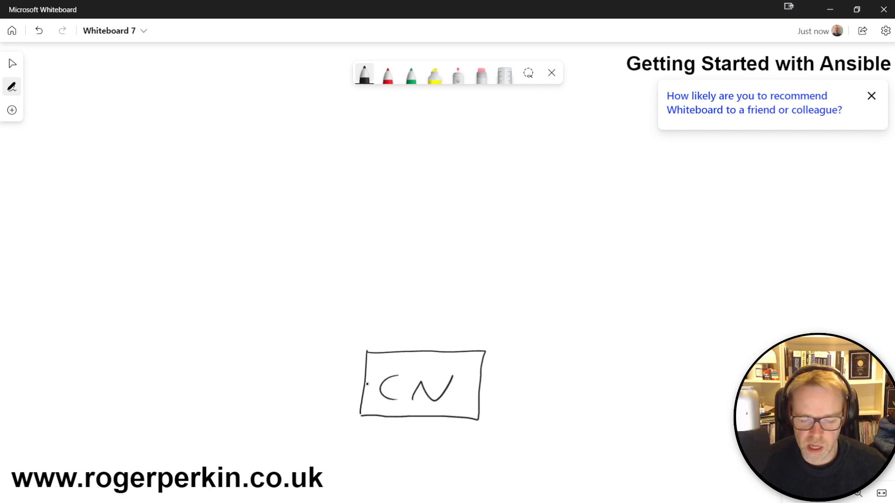
Write Ansible in red beside the box with a red mark before it.
click(387, 75)
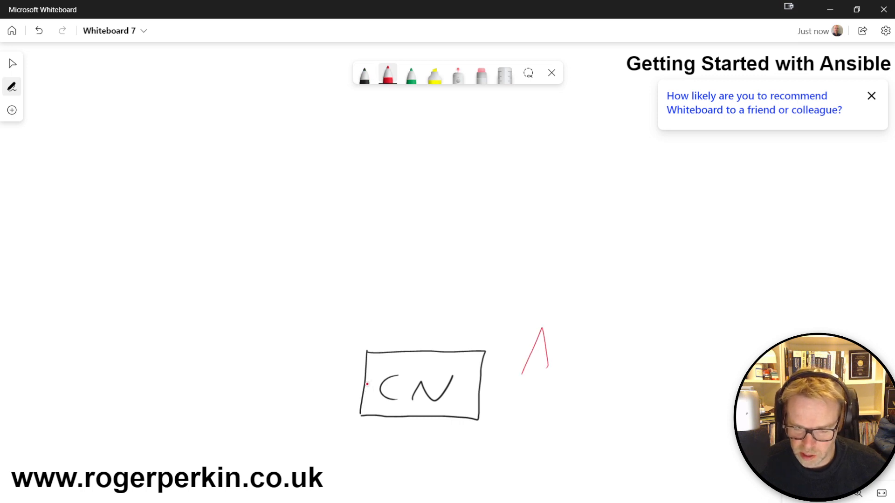
drag(522, 371, 608, 359)
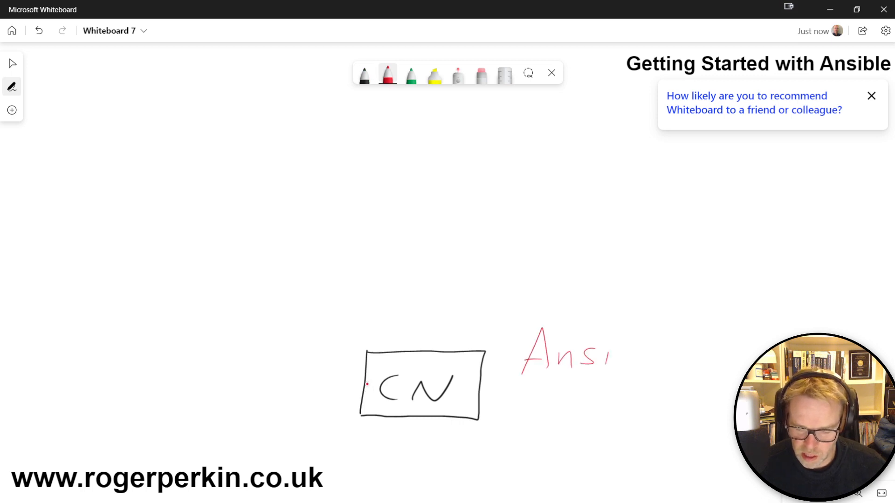
drag(607, 347, 672, 354)
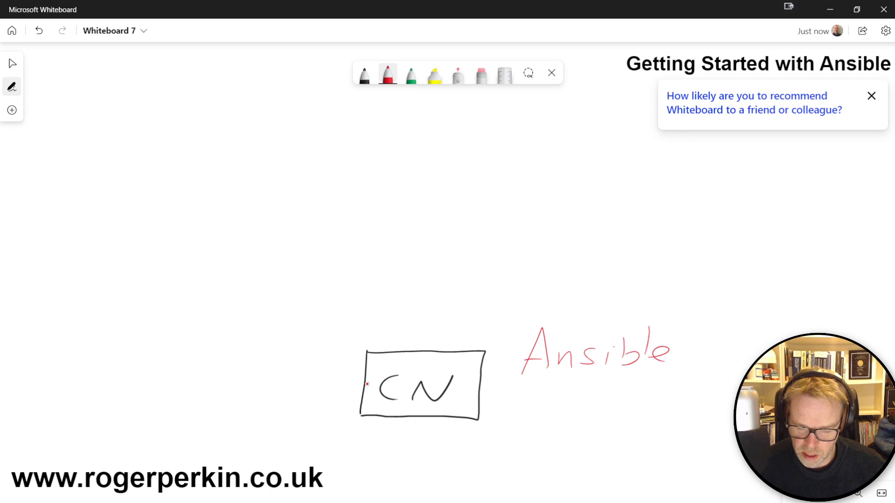
drag(506, 336, 511, 373)
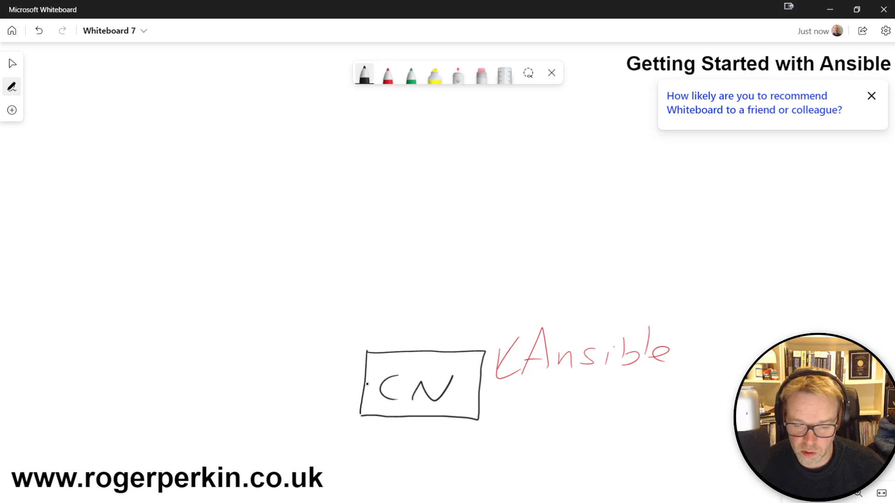
Write LAPTOP under Ansible and LINUX with an arrow pointing into the box.
drag(494, 397, 525, 423)
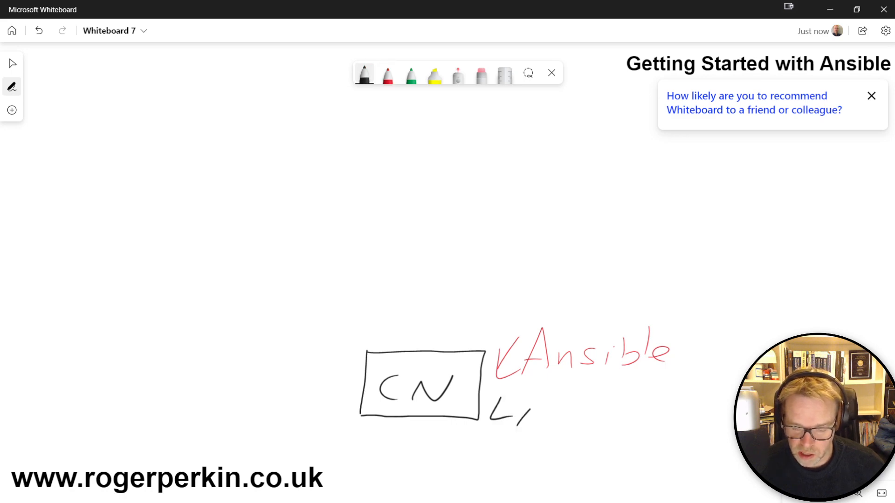
drag(491, 411, 593, 408)
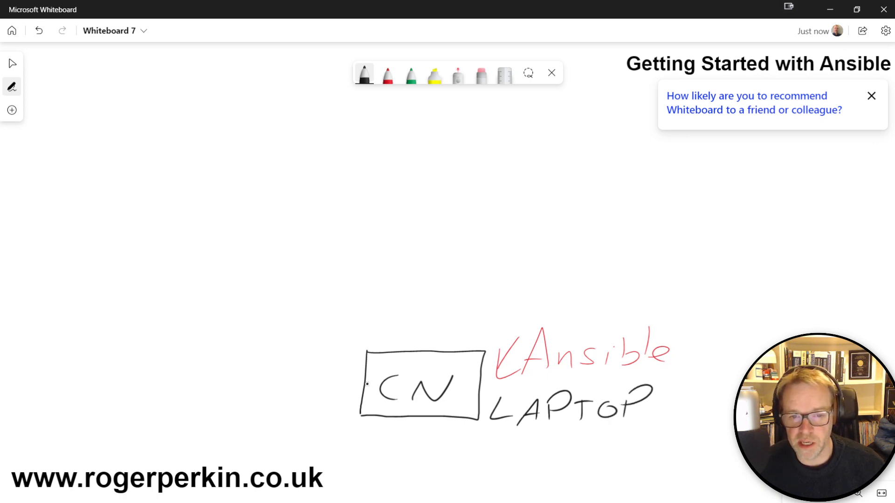
drag(296, 365, 347, 368)
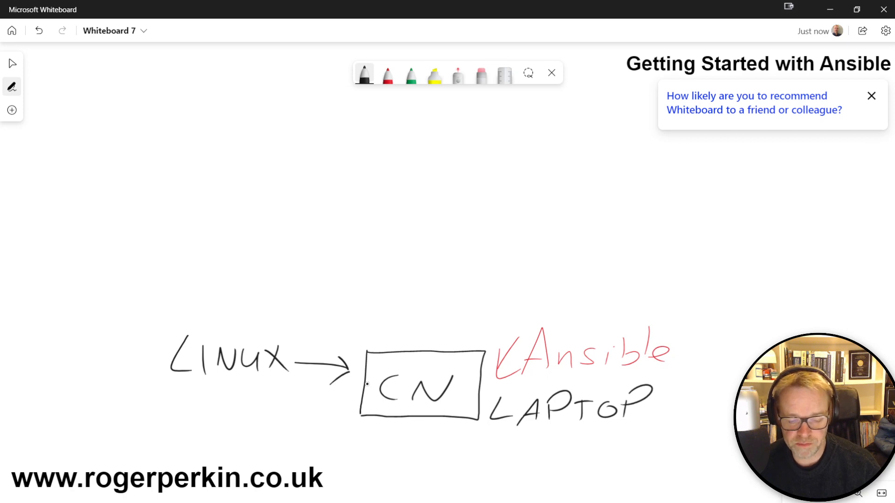
drag(54, 132, 77, 153)
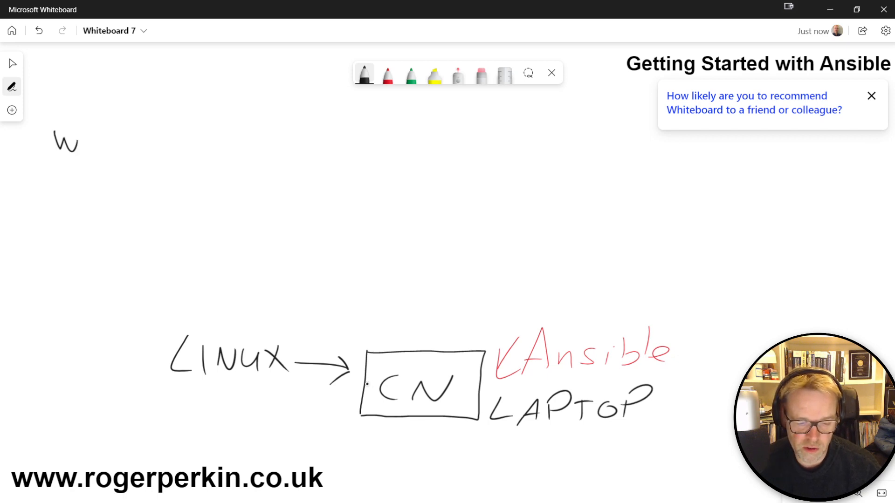
drag(77, 143, 154, 149)
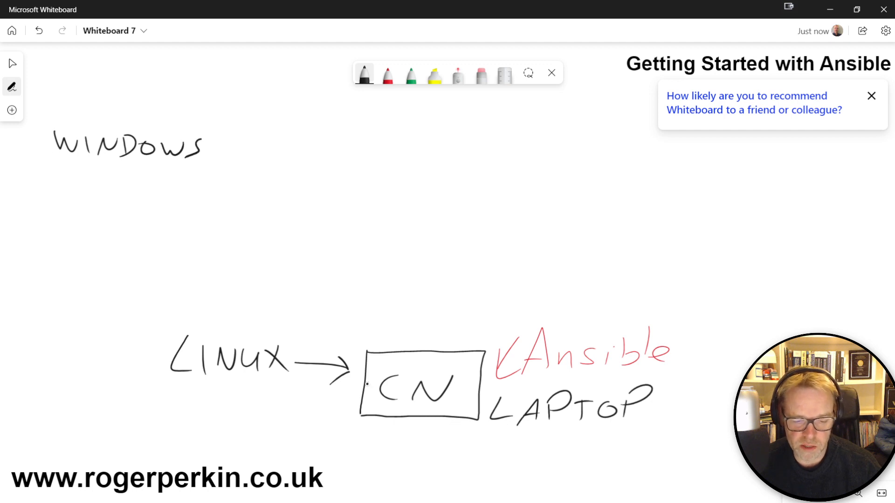
drag(68, 182, 91, 211)
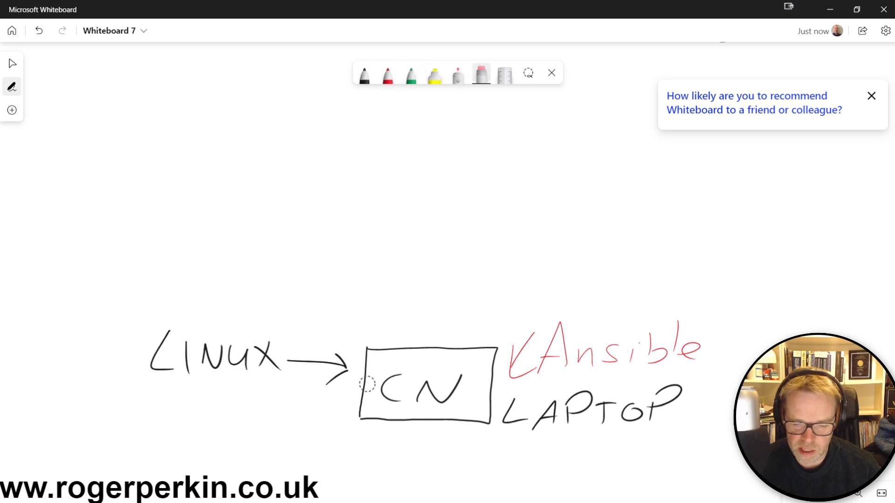
Draw black boxes labelled SERVER and AWS near the top of the board.
click(362, 74)
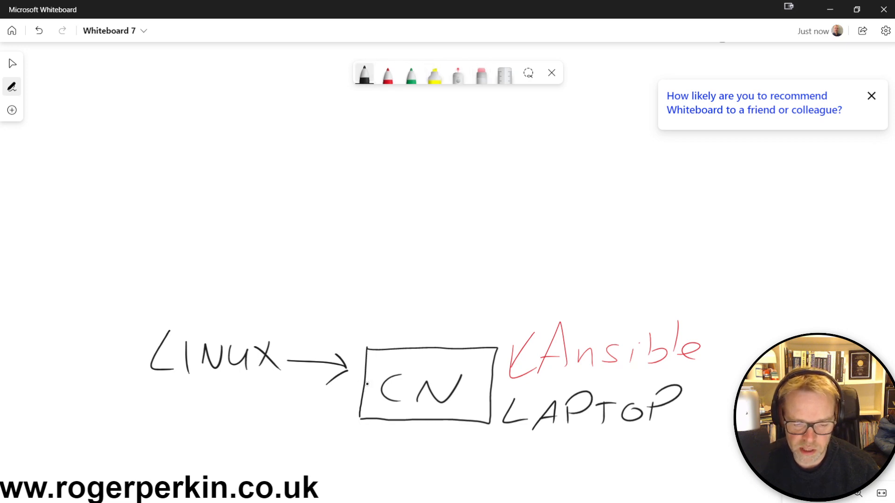
drag(103, 105, 202, 174)
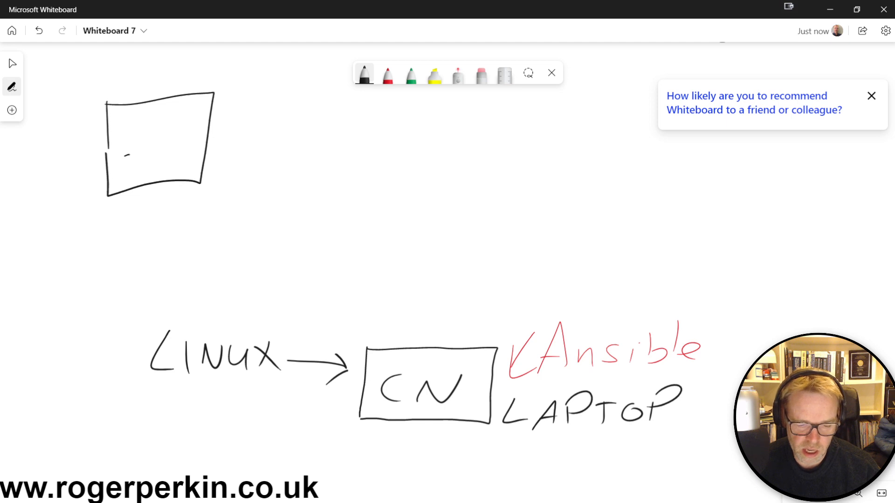
text(SERVER)
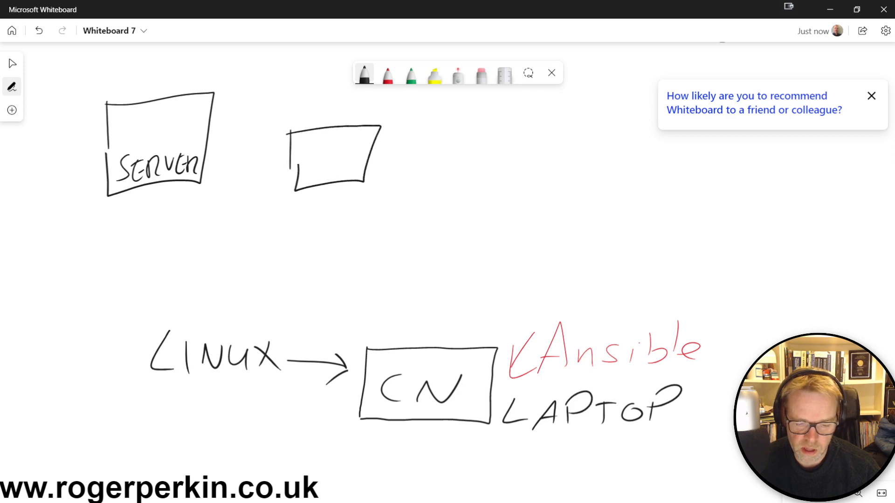
text(AWS)
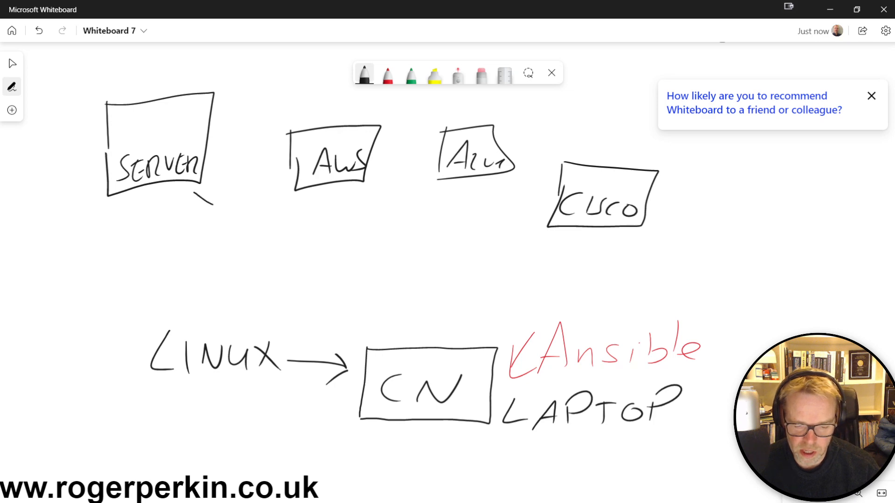
Link the SERVER, AWS and Azure boxes to CN and write SSH in red under SERVER.
drag(194, 194, 379, 342)
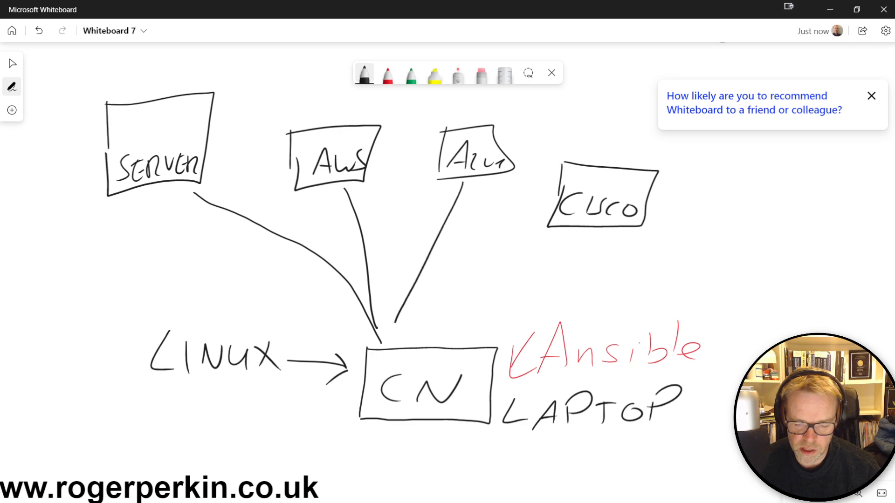
drag(551, 234, 394, 336)
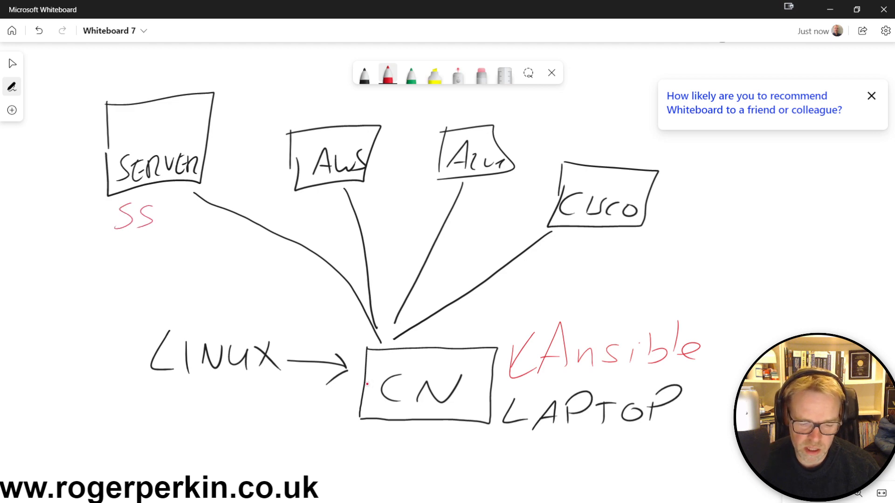
drag(166, 220, 183, 229)
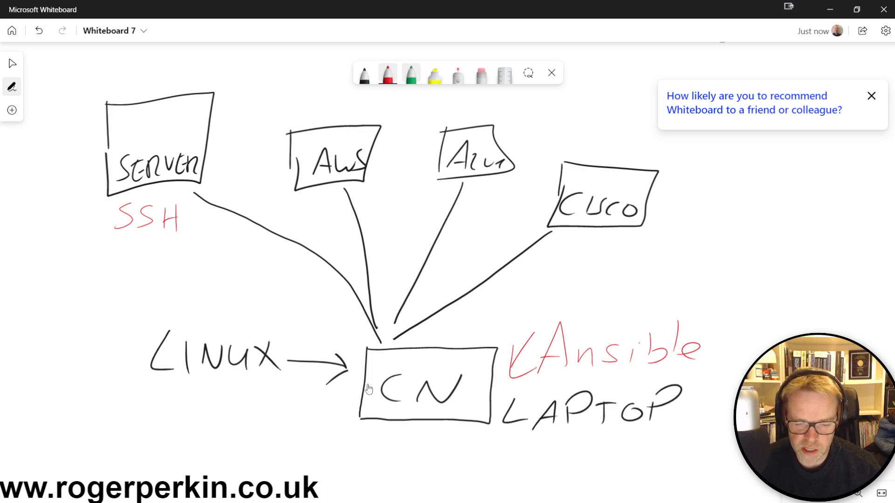
click(387, 72)
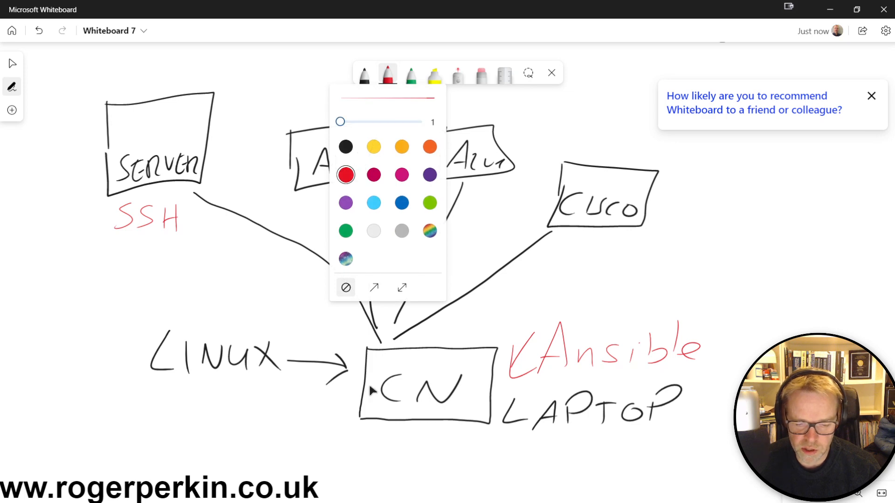
drag(341, 121, 357, 121)
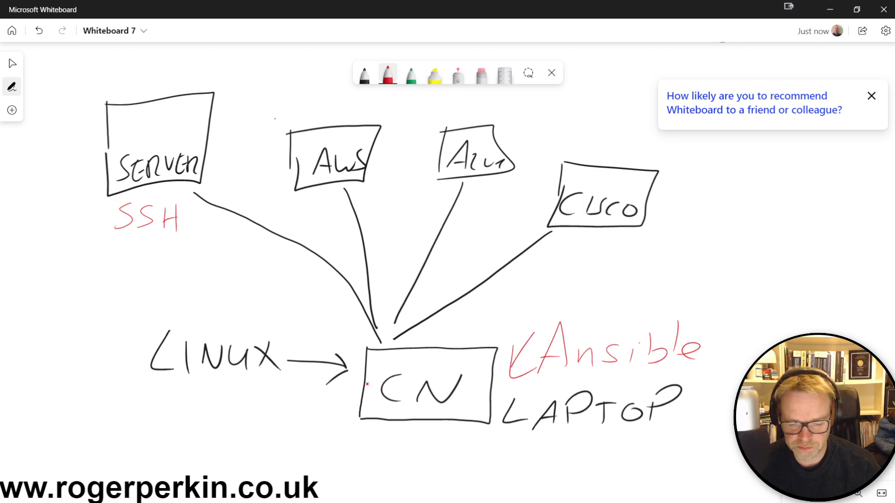
mouse_move(685, 500)
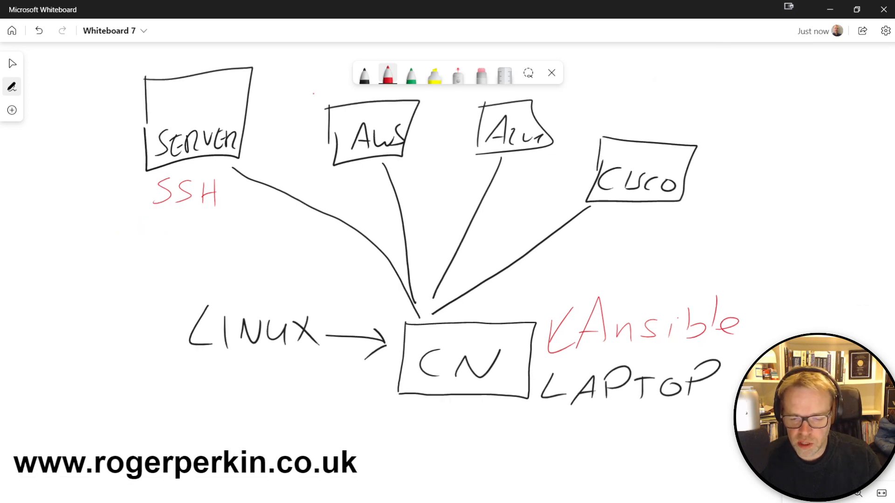
mouse_move(612, 246)
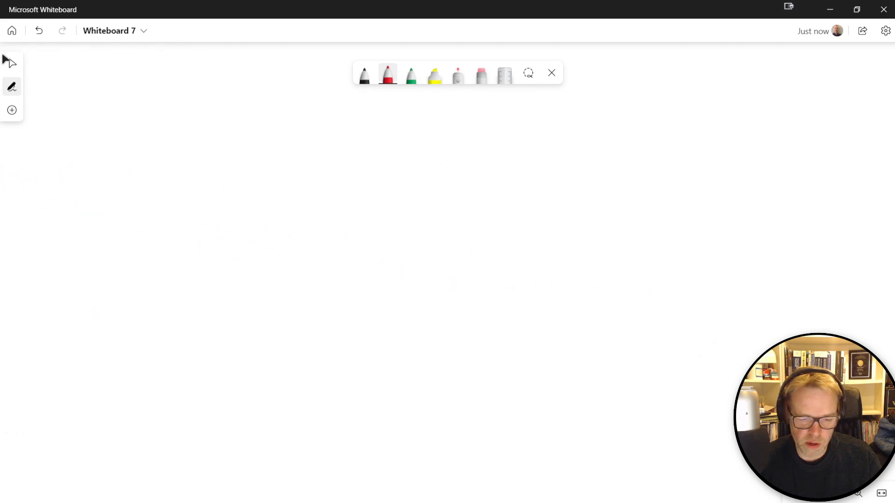
mouse_move(338, 229)
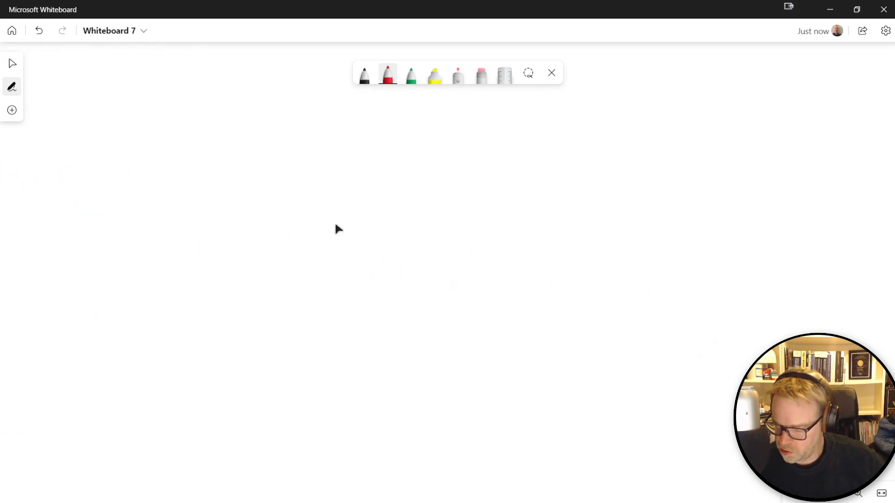
Draw a red box on the cleared board and write ANSIBLE inside it.
click(334, 223)
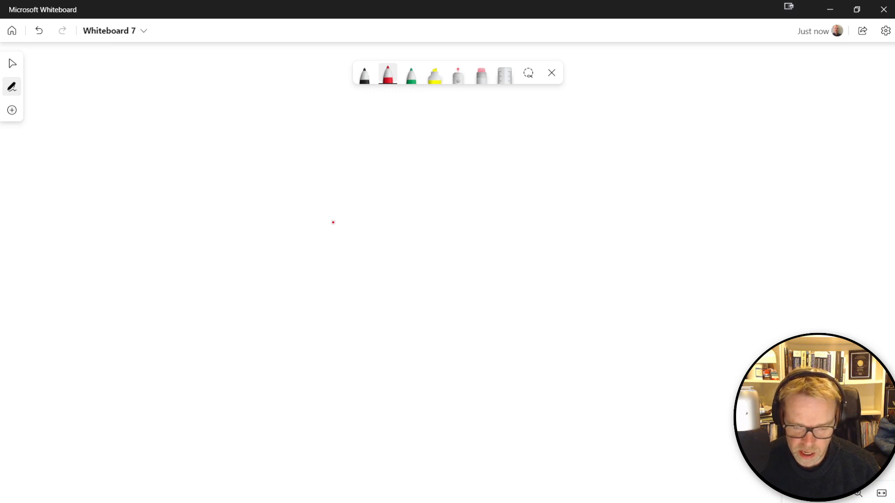
drag(79, 180, 82, 253)
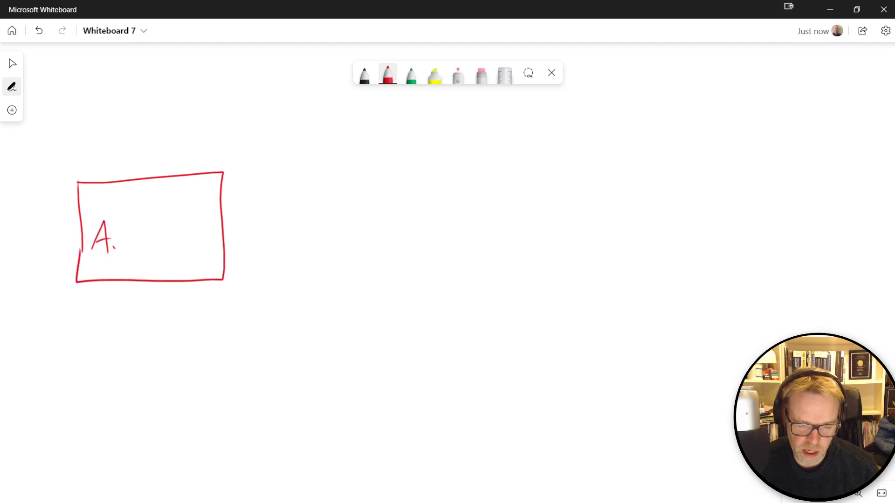
drag(113, 240, 183, 239)
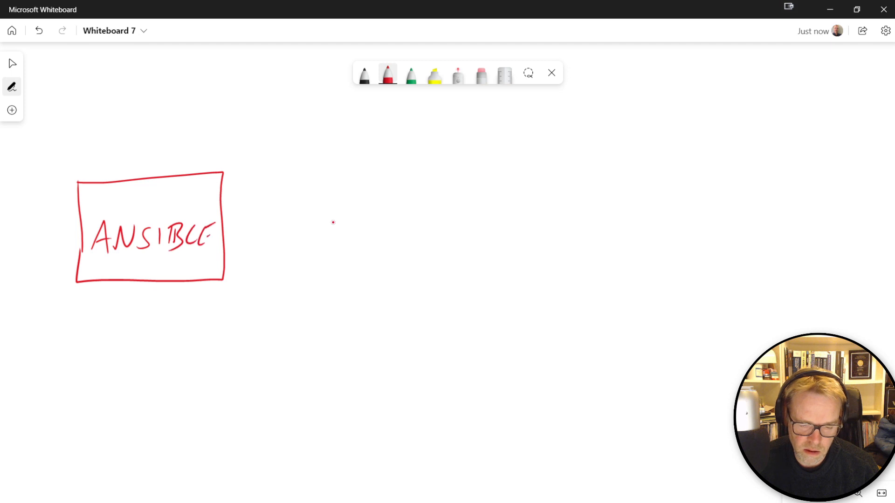
Write UBUNTU and LINUX in black beneath the ANSIBLE box.
click(363, 75)
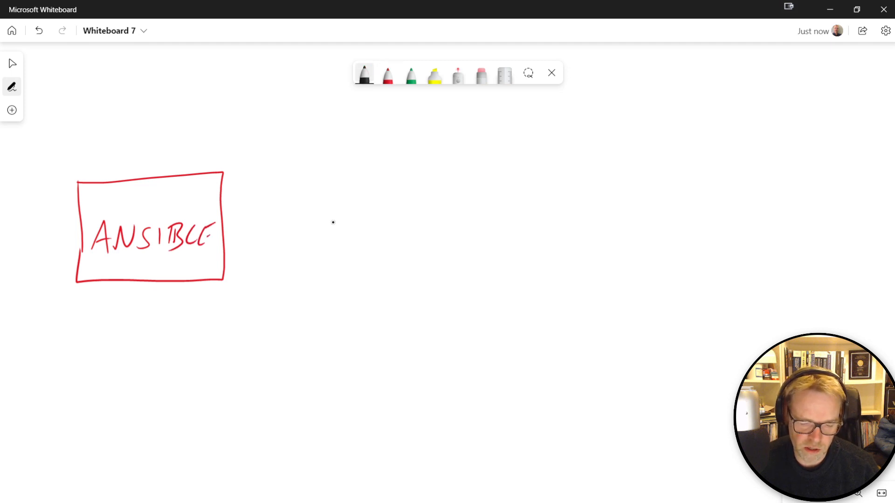
drag(82, 320, 132, 339)
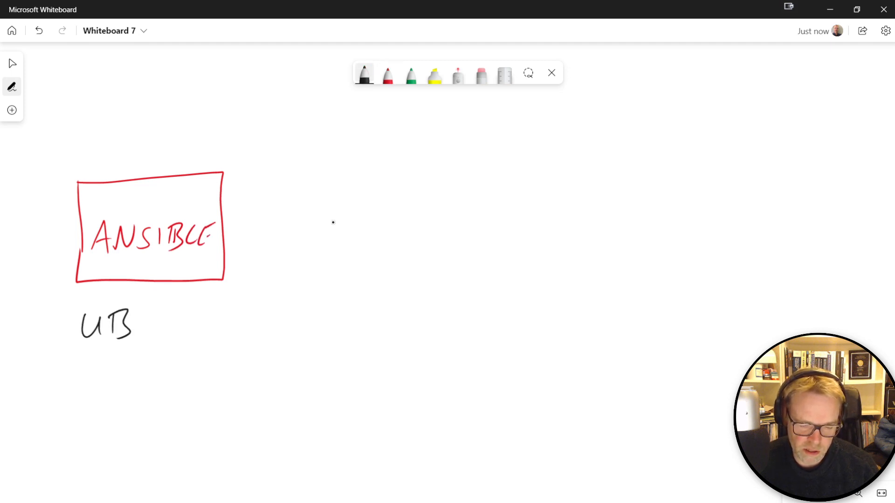
drag(132, 325, 215, 325)
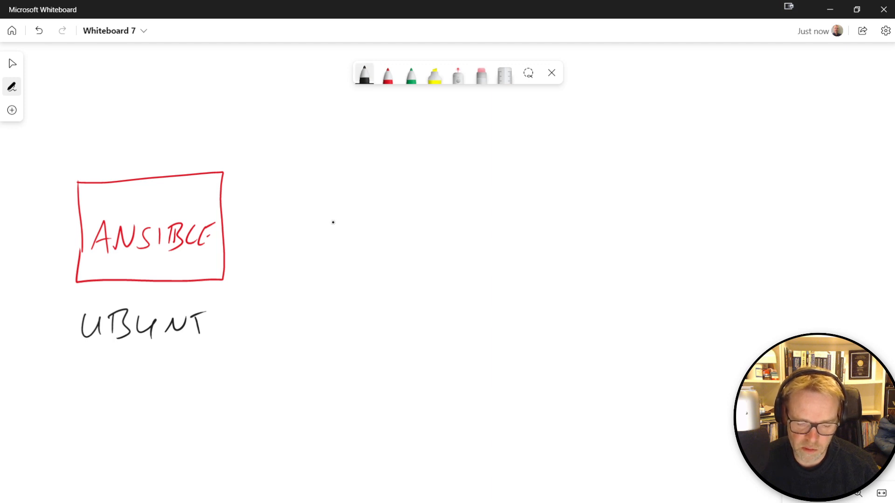
drag(205, 331, 231, 320)
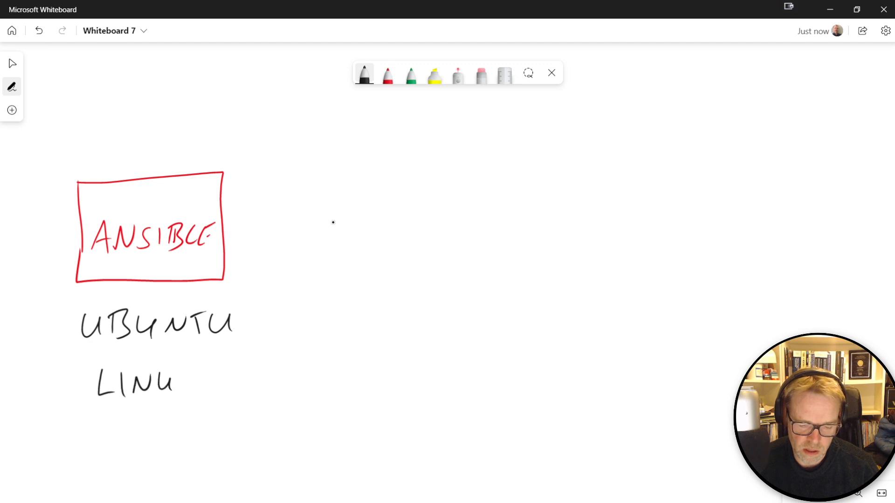
drag(177, 387, 196, 377)
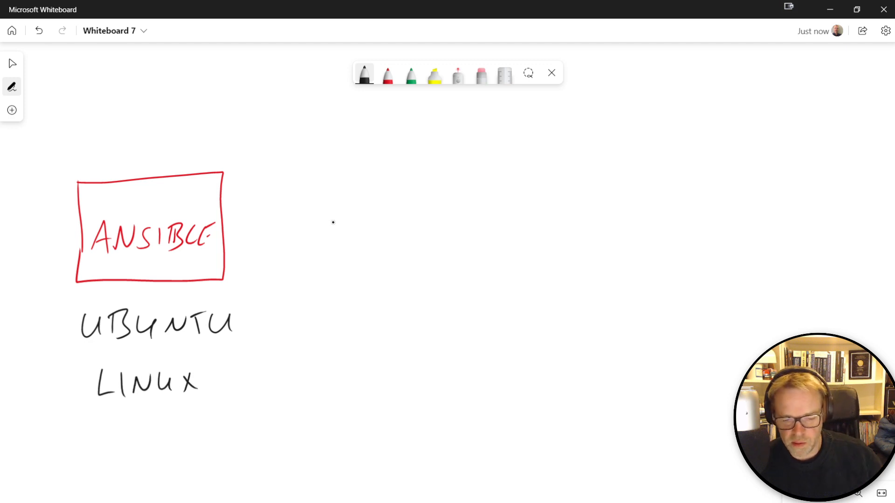
click(410, 75)
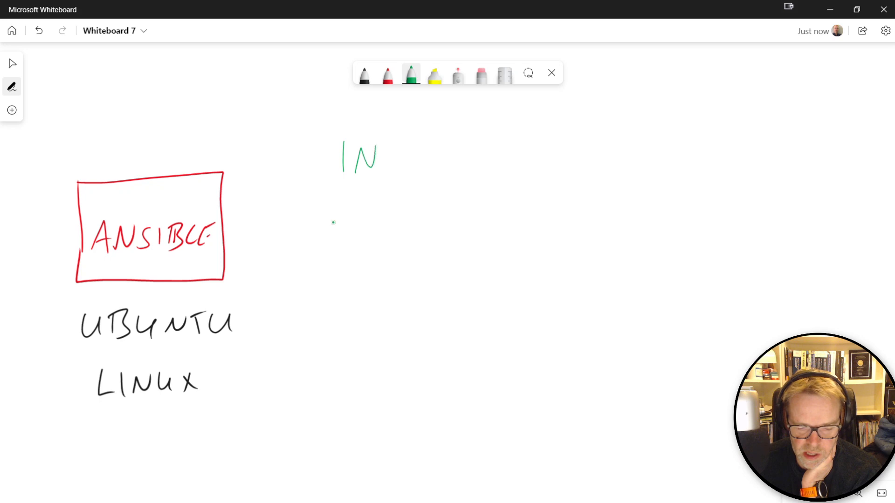
Write INVENTORY near the top of the board.
drag(379, 159, 438, 159)
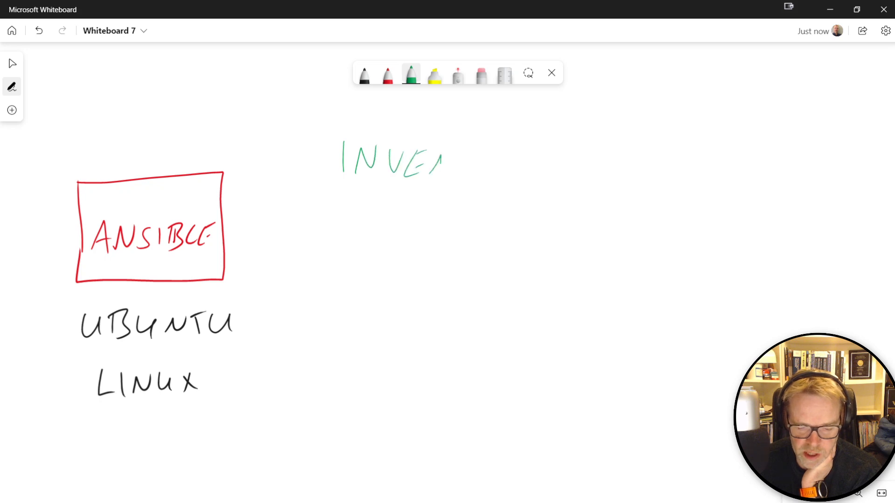
drag(439, 162, 528, 163)
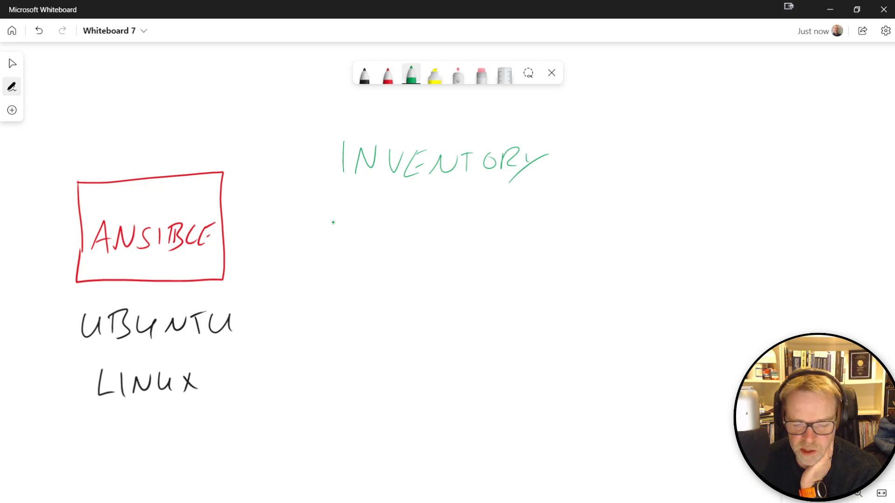
drag(352, 223, 360, 245)
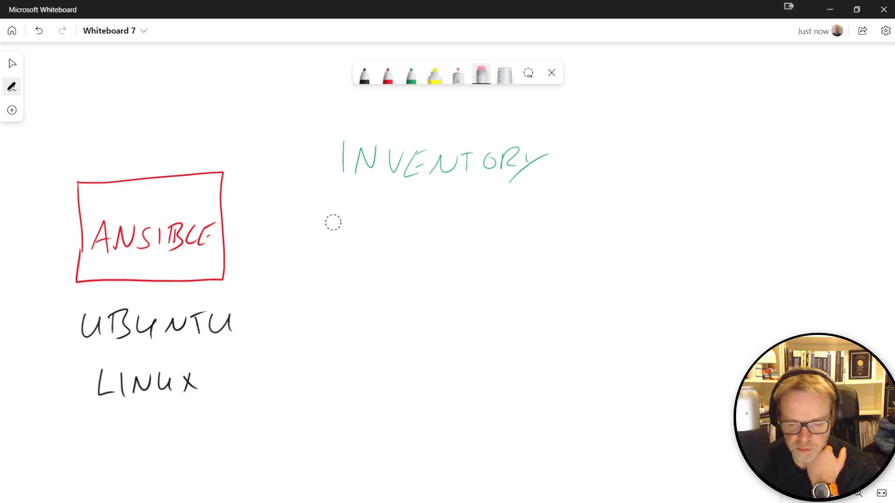
Add 'or HOSTS FILE' in green and start the IP address list below.
click(410, 75)
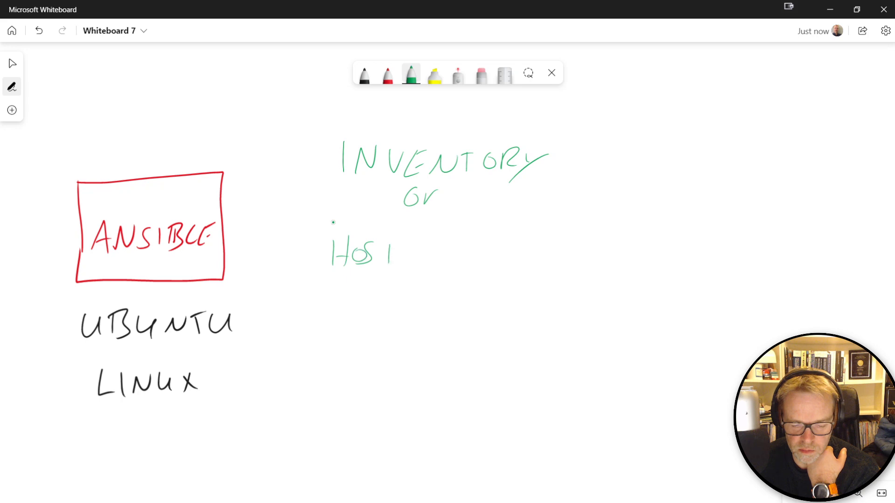
drag(387, 254, 474, 251)
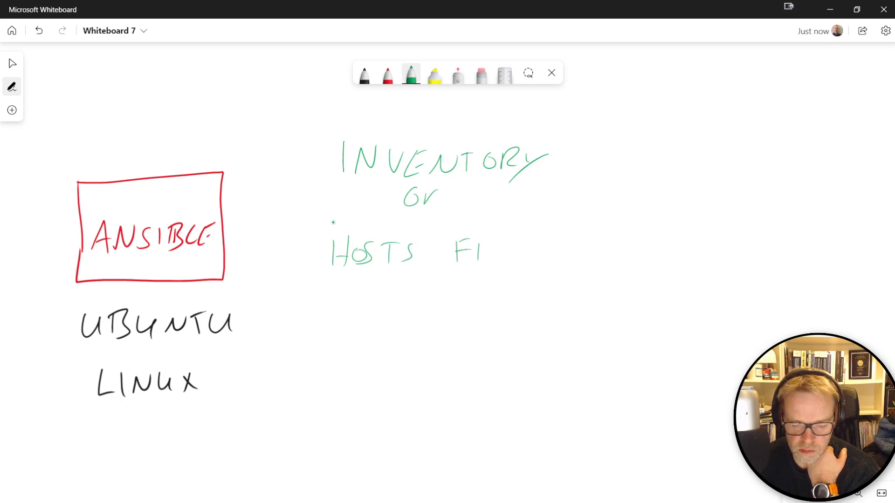
drag(482, 248, 531, 257)
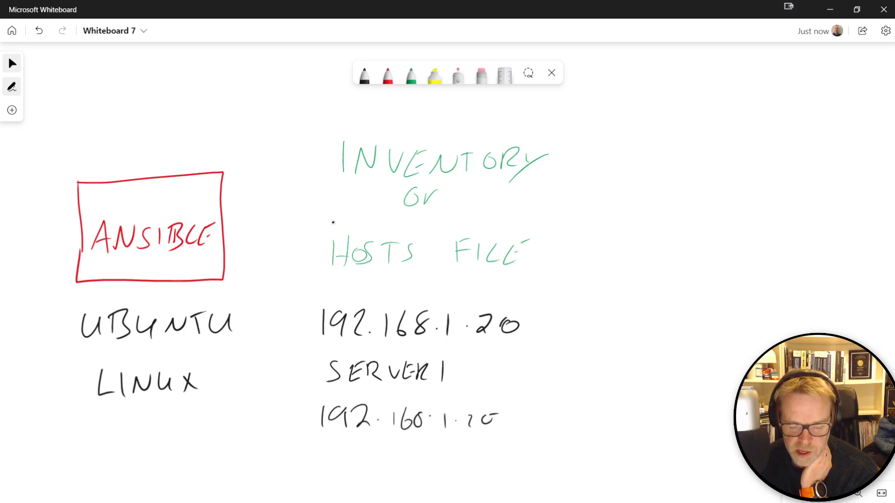
drag(522, 425, 565, 425)
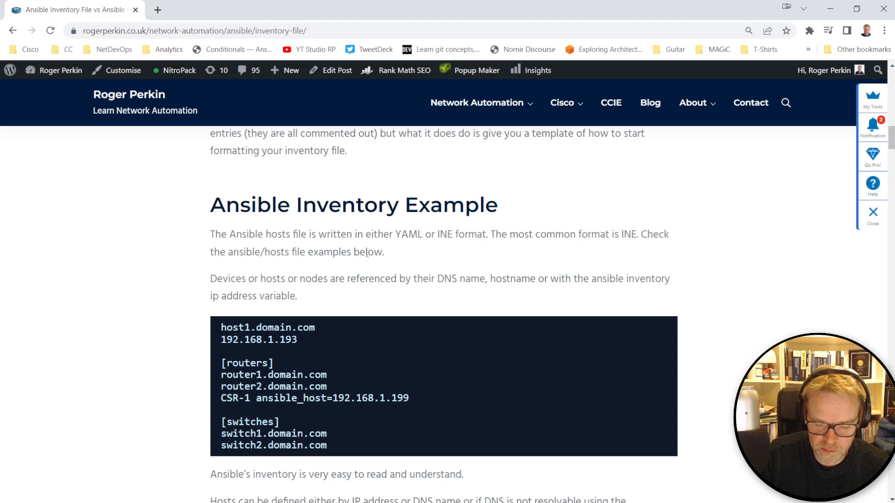
Highlight ansible_host and the [routers] group in the Ansible inventory example.
double_click(268, 328)
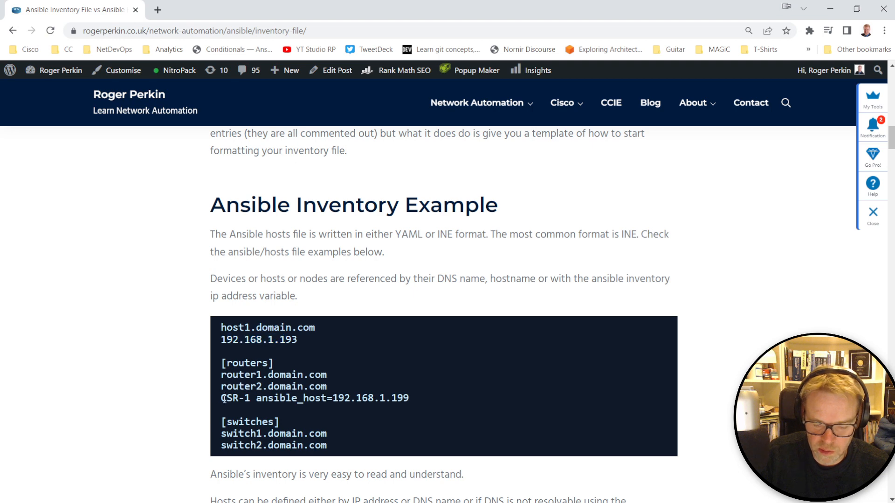
double_click(235, 398)
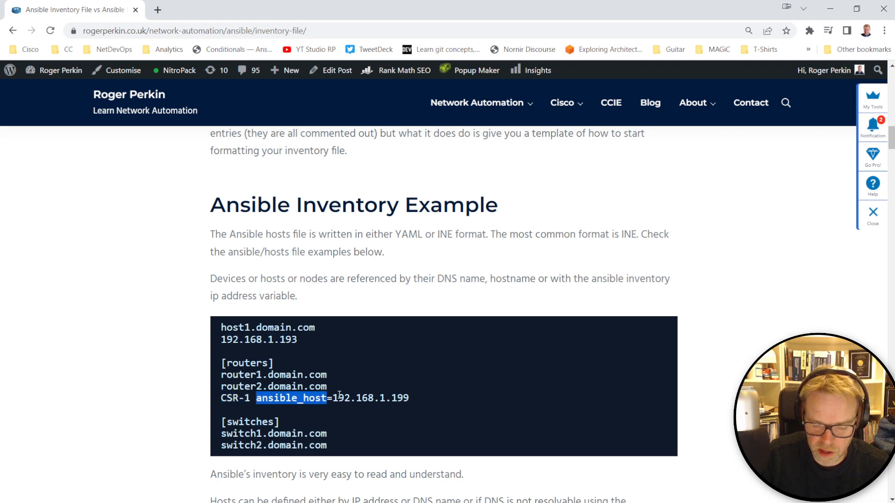
mouse_move(424, 393)
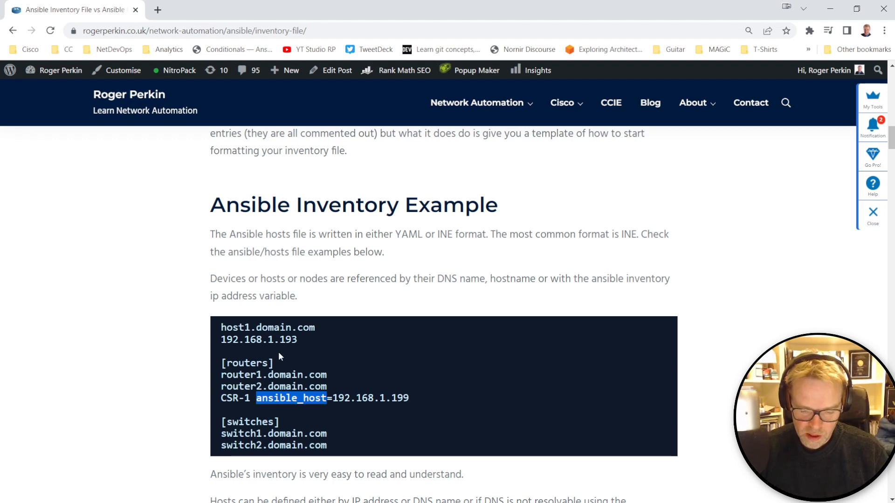
drag(221, 327, 273, 369)
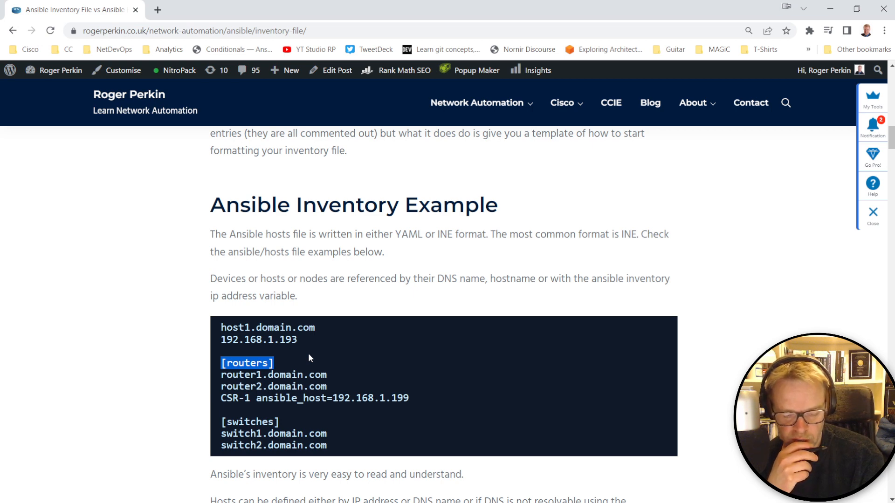
mouse_move(288, 366)
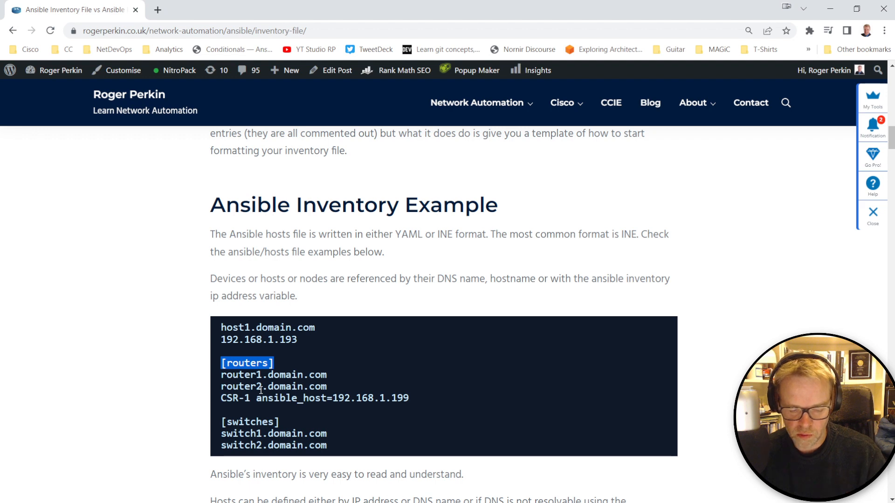
mouse_move(288, 366)
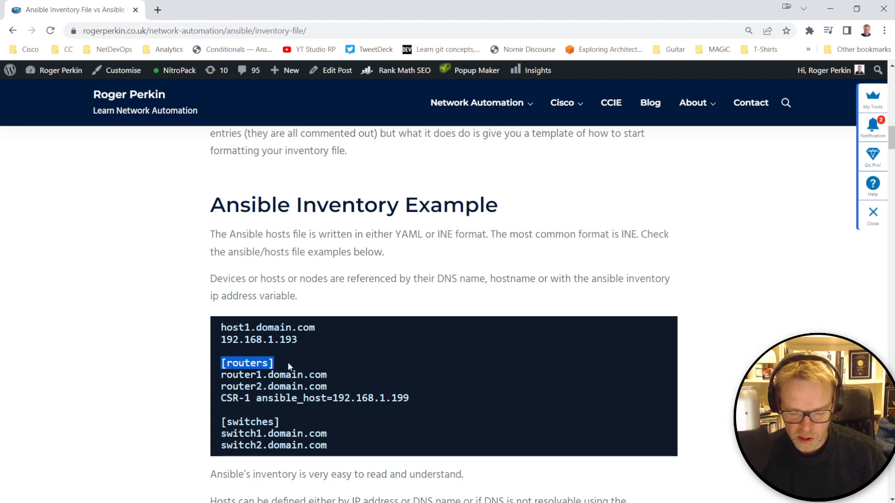
mouse_move(297, 391)
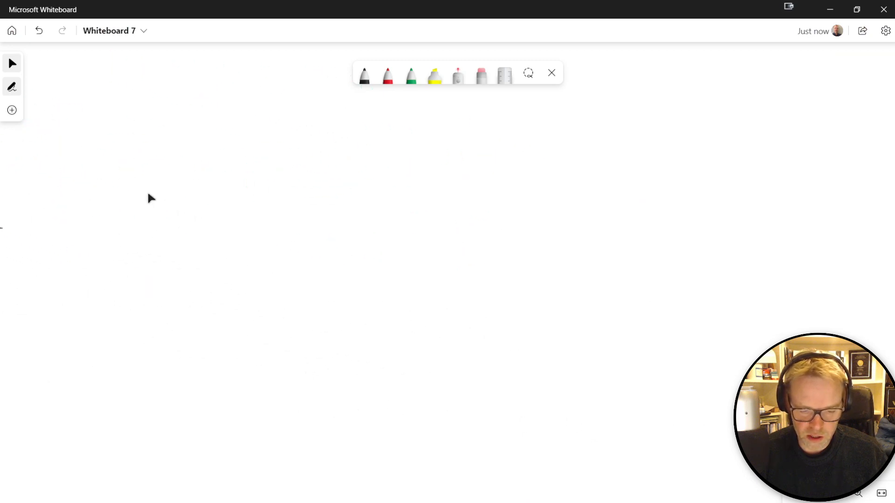
mouse_move(121, 197)
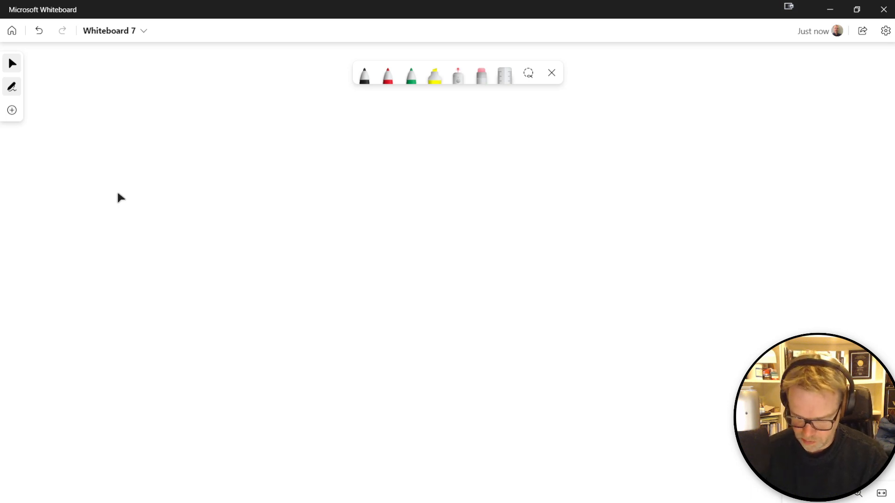
Write ANSIBLE CORE in black at the top of the fresh canvas.
click(115, 191)
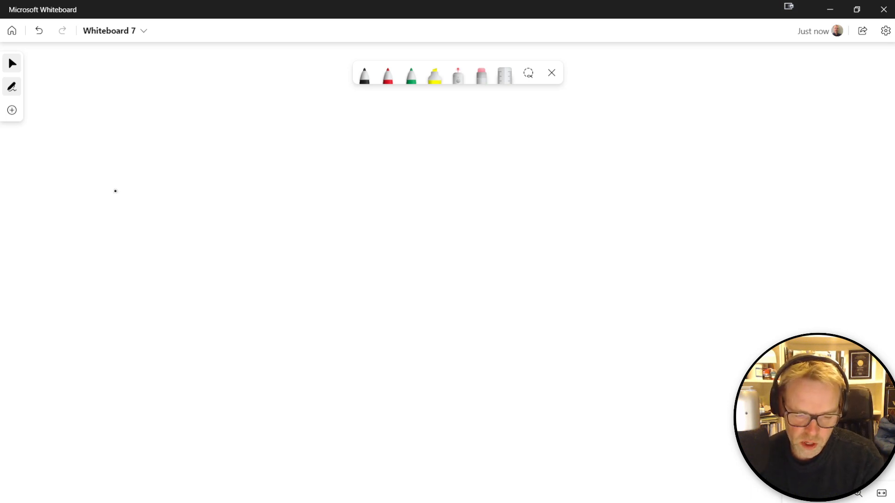
click(363, 76)
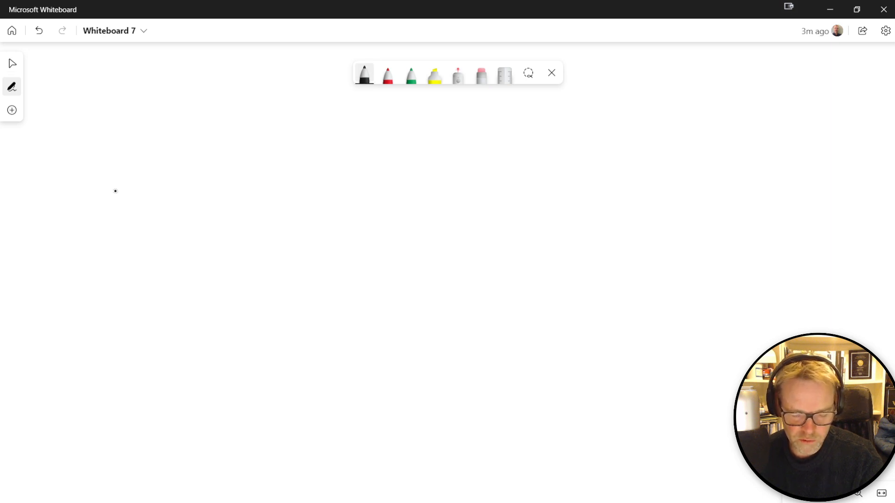
drag(74, 120, 72, 145)
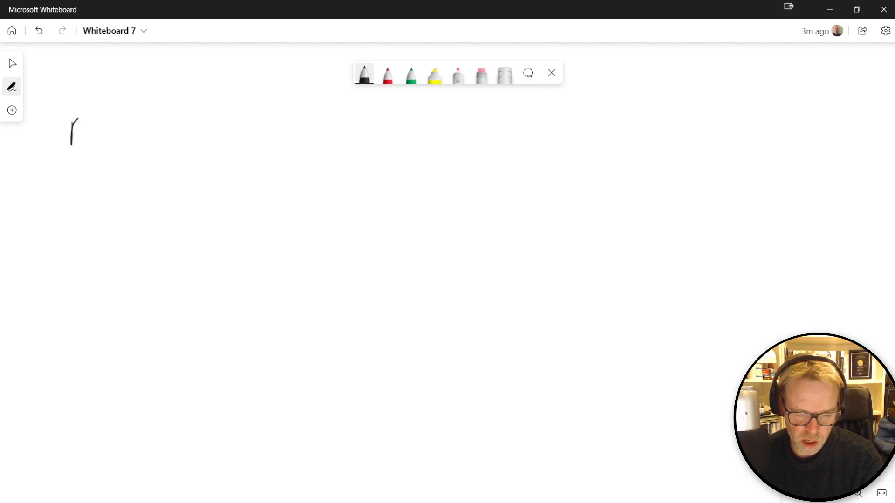
drag(88, 118, 94, 146)
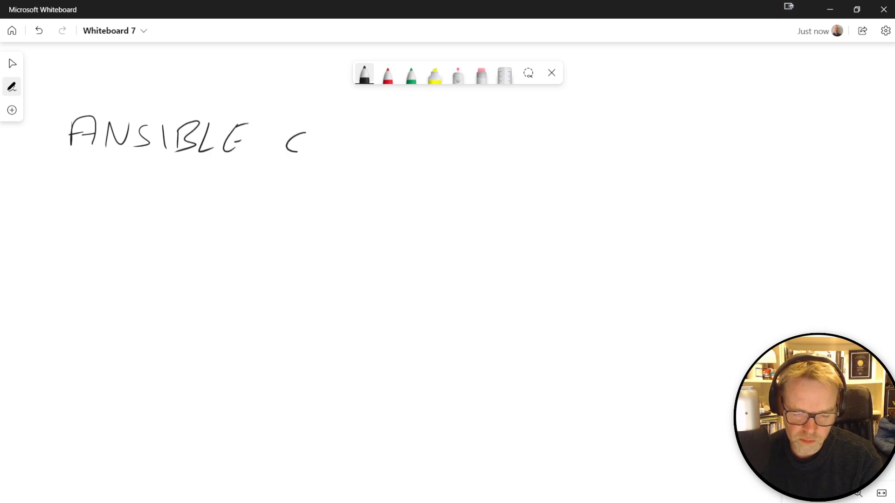
drag(285, 143, 377, 143)
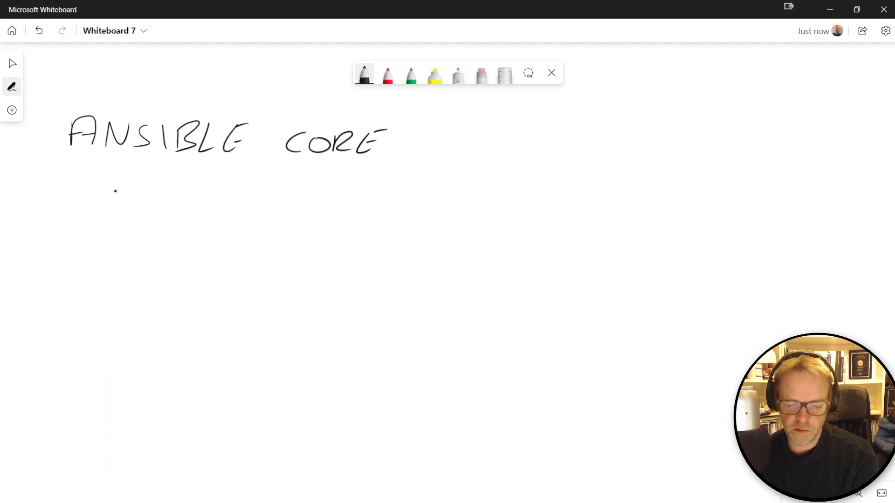
Write FREE in red after ANSIBLE CORE and return to black ink.
click(386, 75)
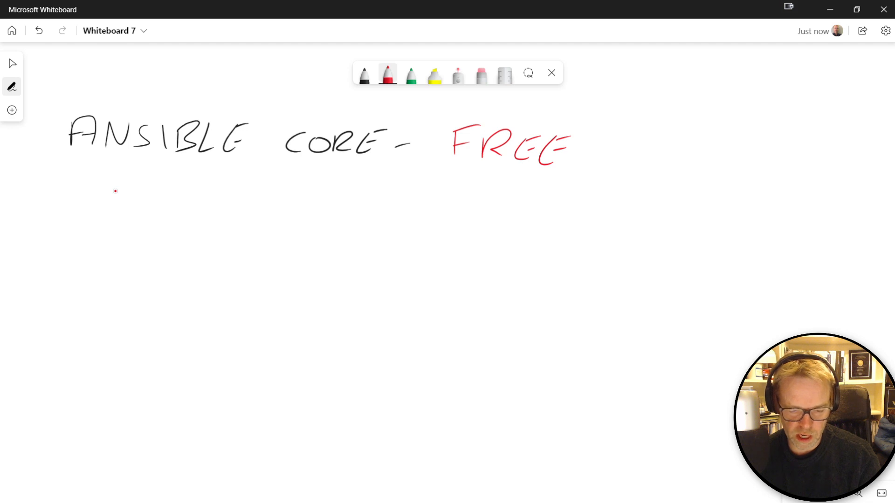
click(363, 74)
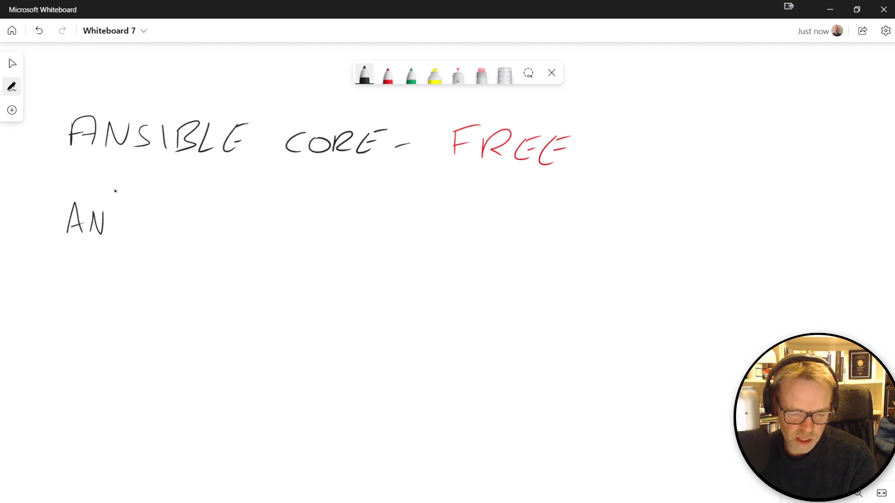
Write ANSIBLE AUTOMATION PLATFORM in black on the second line.
drag(114, 219, 162, 220)
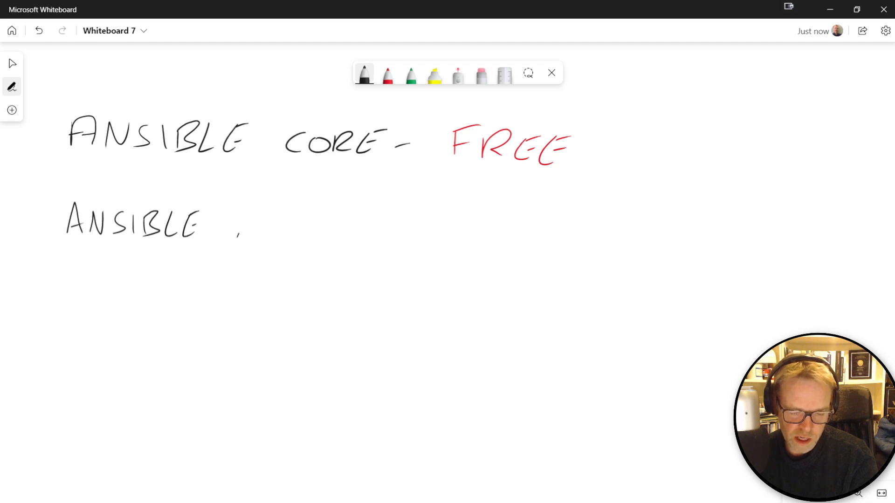
drag(239, 223, 320, 225)
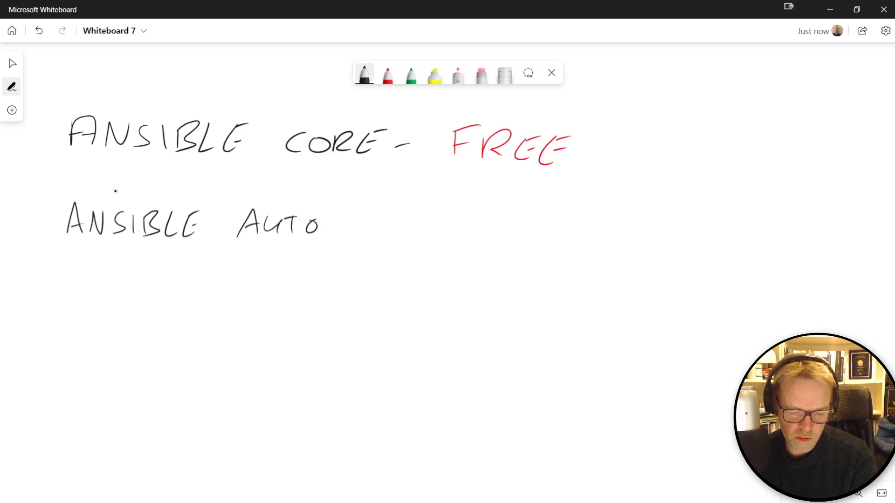
drag(328, 223, 385, 222)
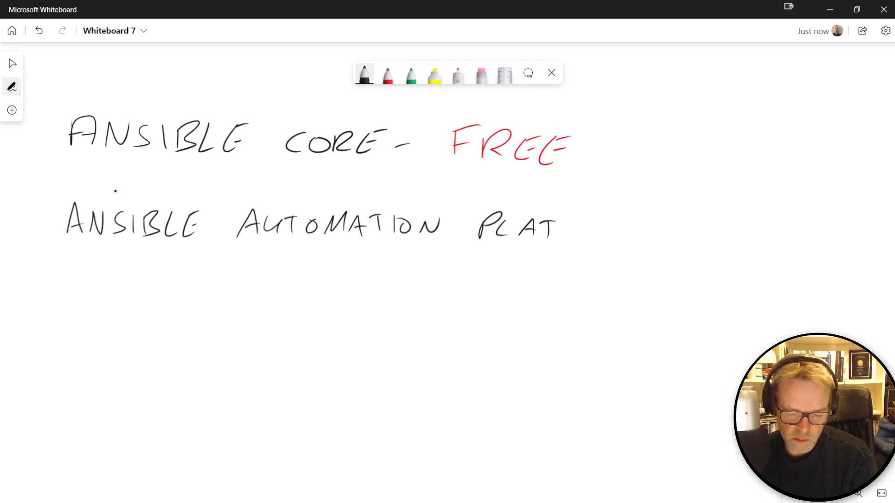
drag(556, 228, 613, 228)
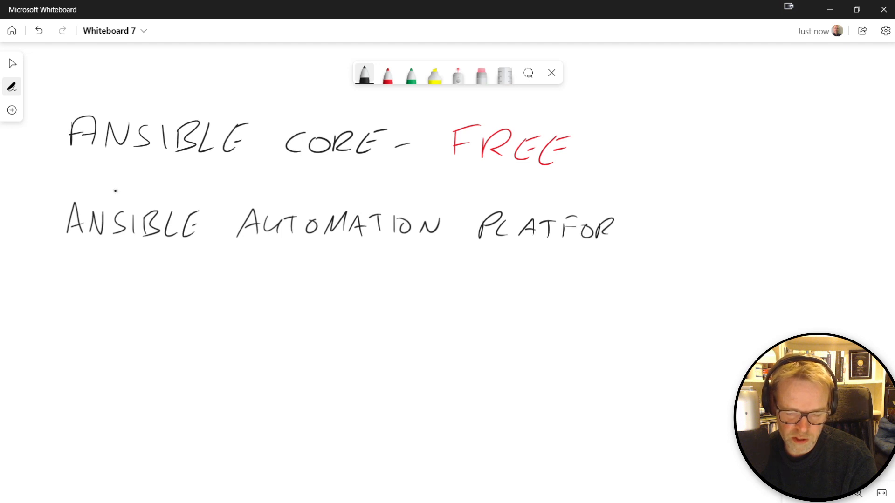
drag(616, 225, 645, 229)
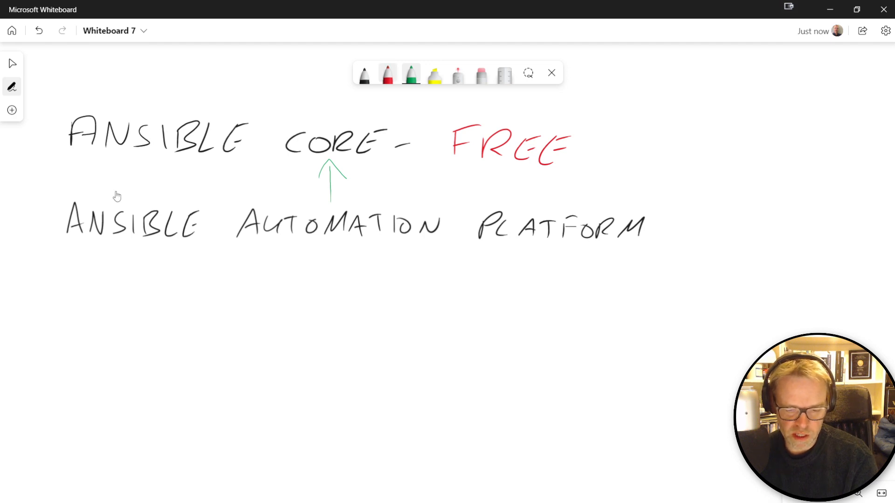
Draw a red dollar sign after PLATFORM and switch to green for the arrow.
click(387, 72)
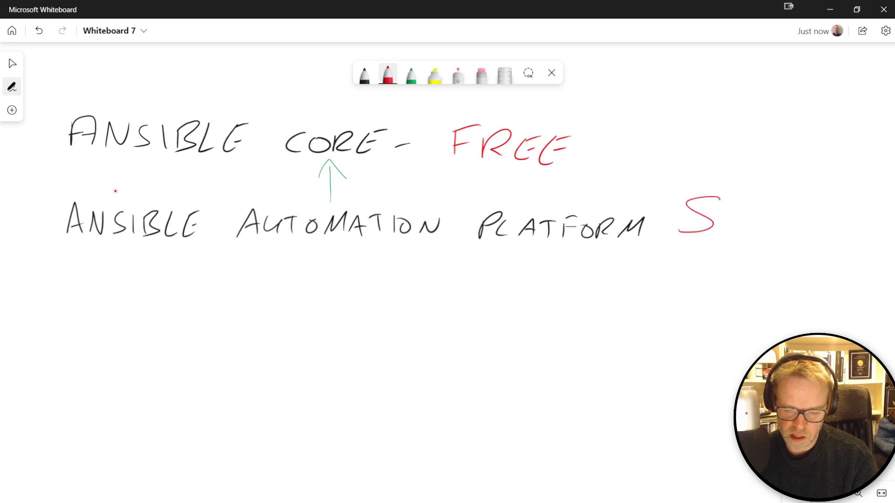
drag(691, 194, 701, 245)
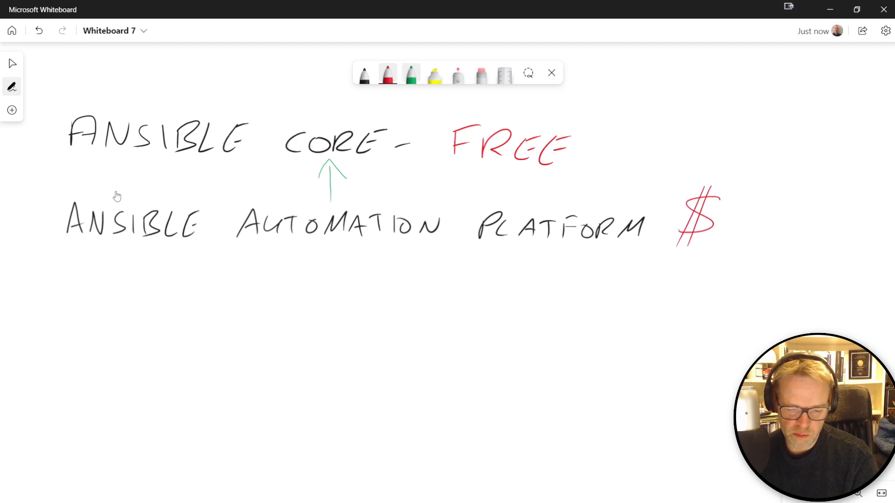
click(410, 73)
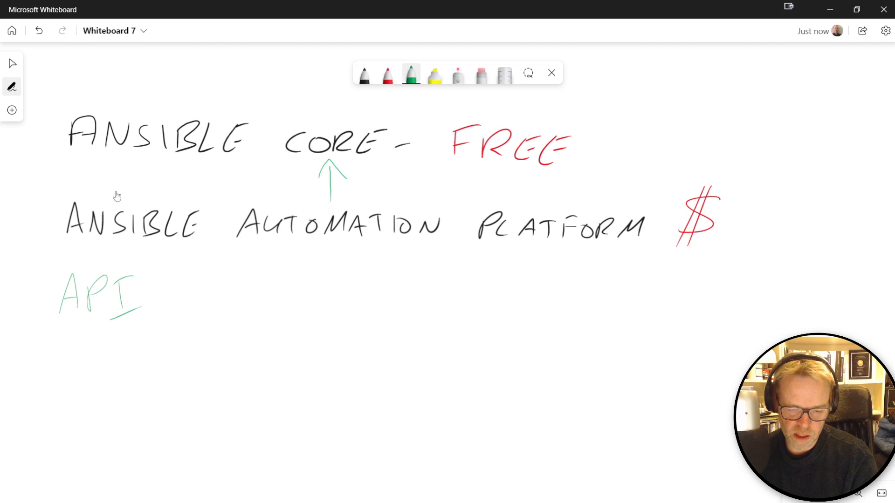
Set the green pen thickness and write API, RBAC and LOGGING beneath the platform line.
click(410, 73)
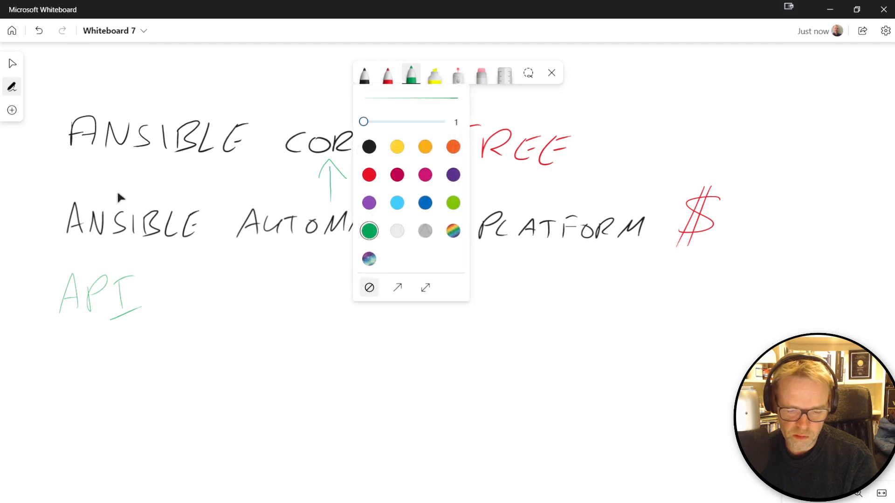
drag(364, 121, 380, 121)
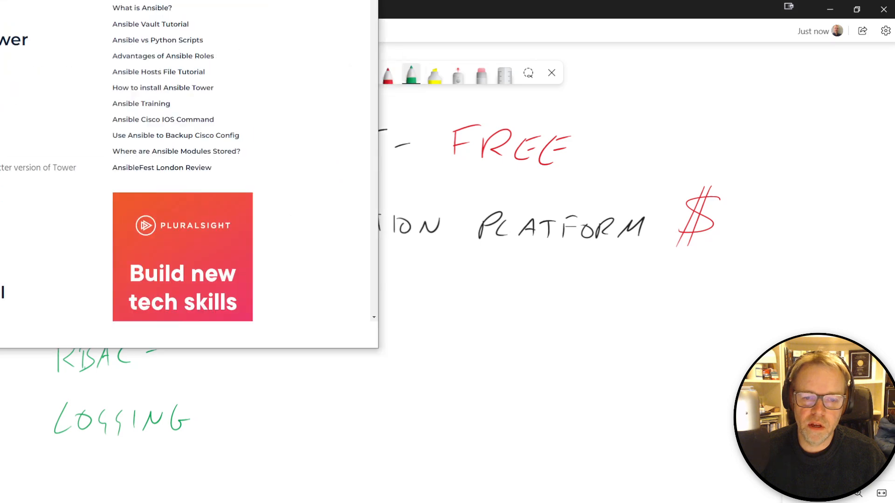
Scroll through the Ansible Automation Platform article to its install and Builder sections.
click(551, 73)
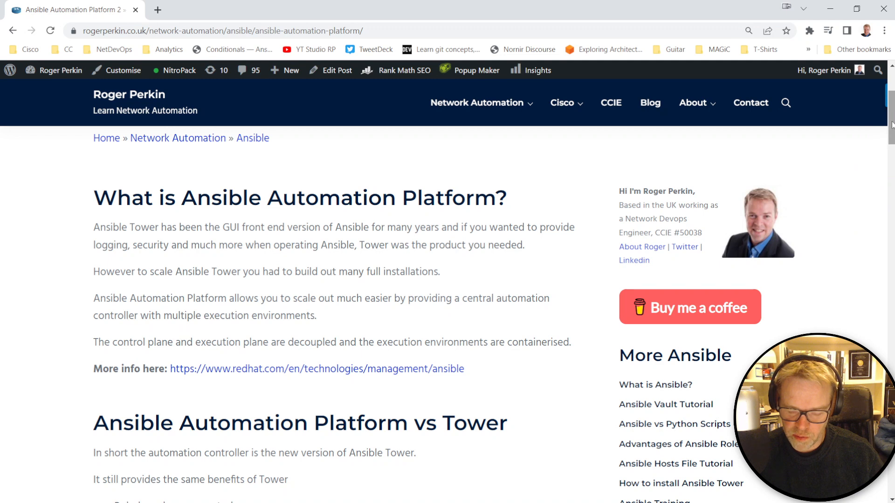
scroll(down, 3)
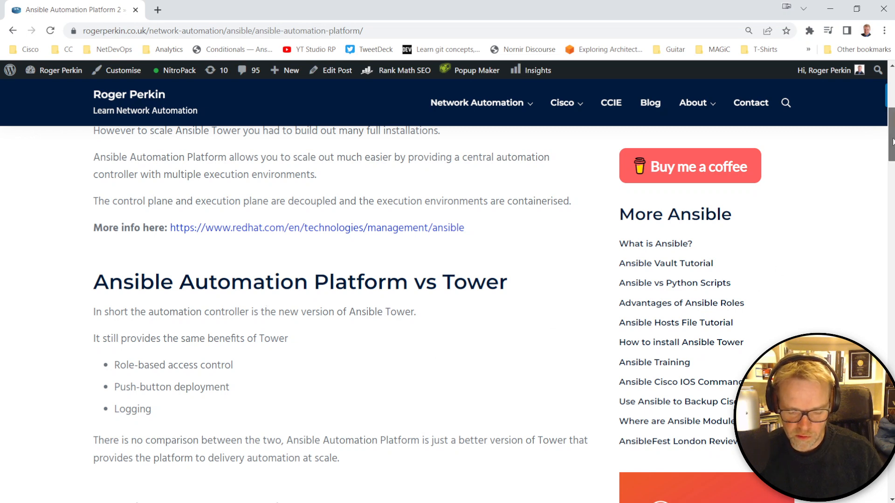
scroll(down, 3)
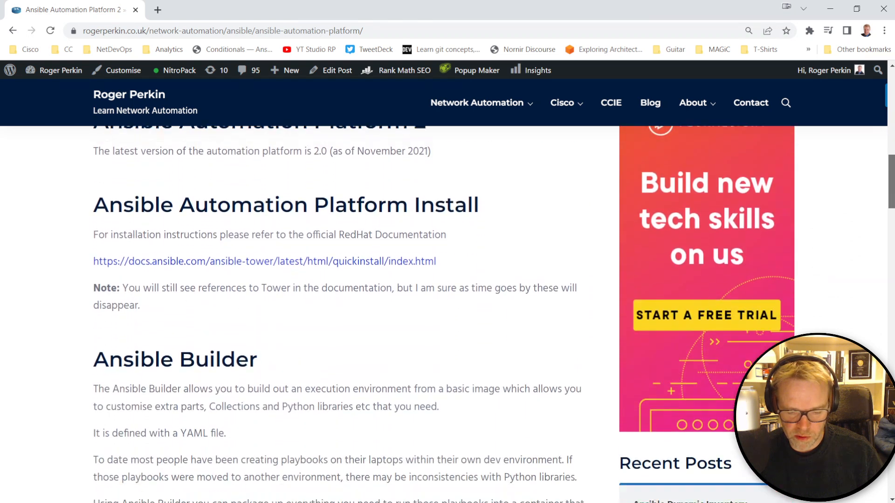
scroll(down, 3)
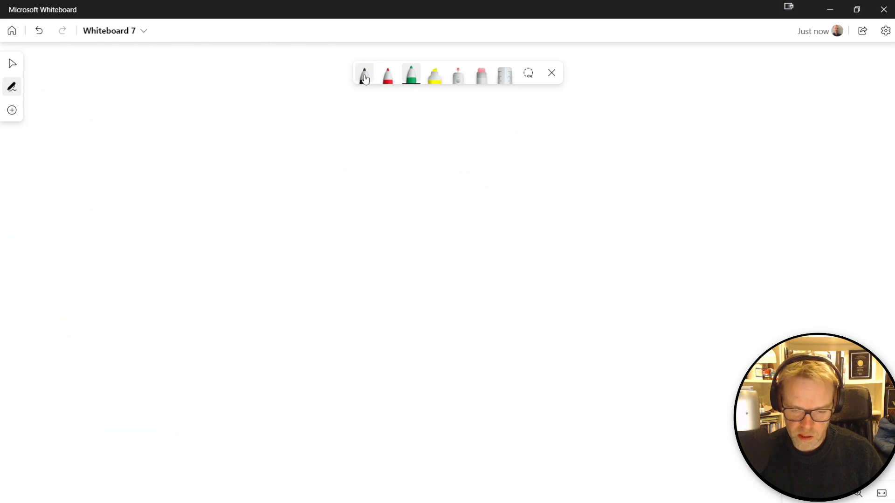
Write ANSIBLE AWX in black on the empty canvas.
click(363, 74)
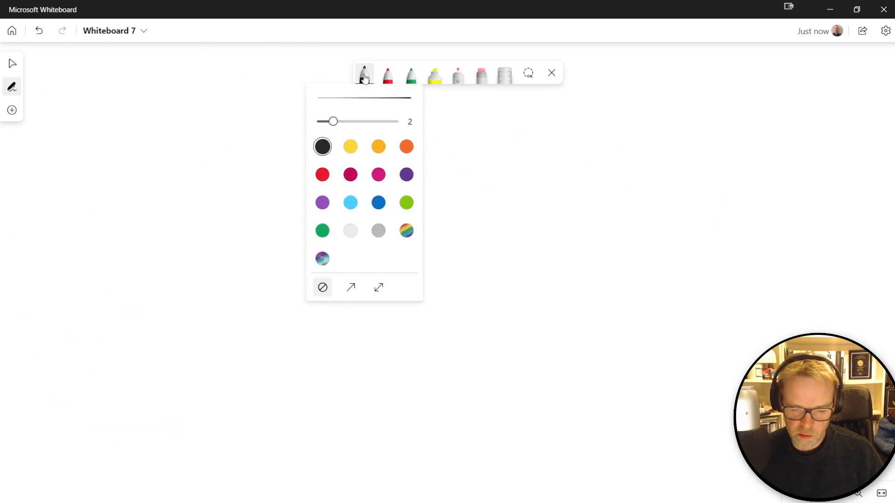
drag(334, 121, 350, 122)
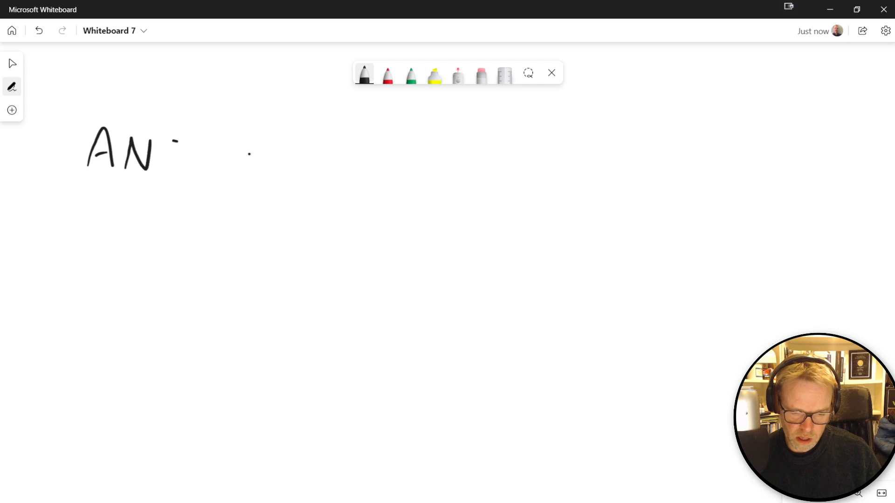
drag(172, 148, 245, 154)
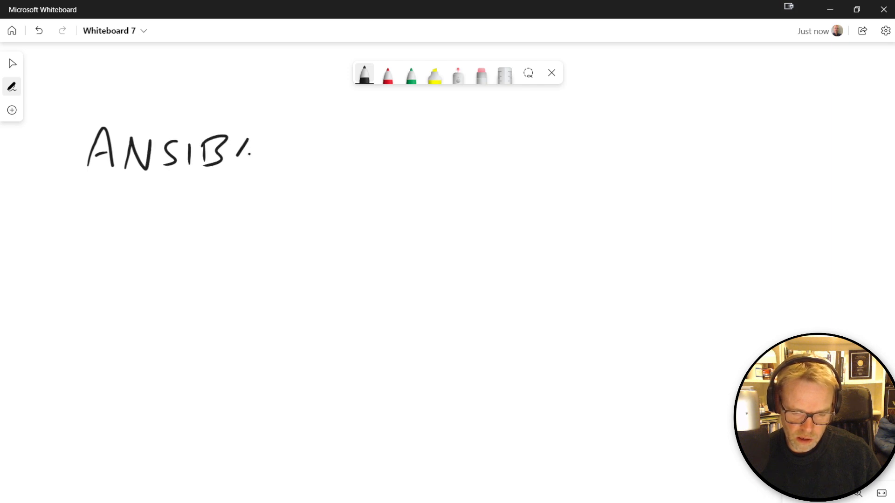
drag(251, 151, 368, 151)
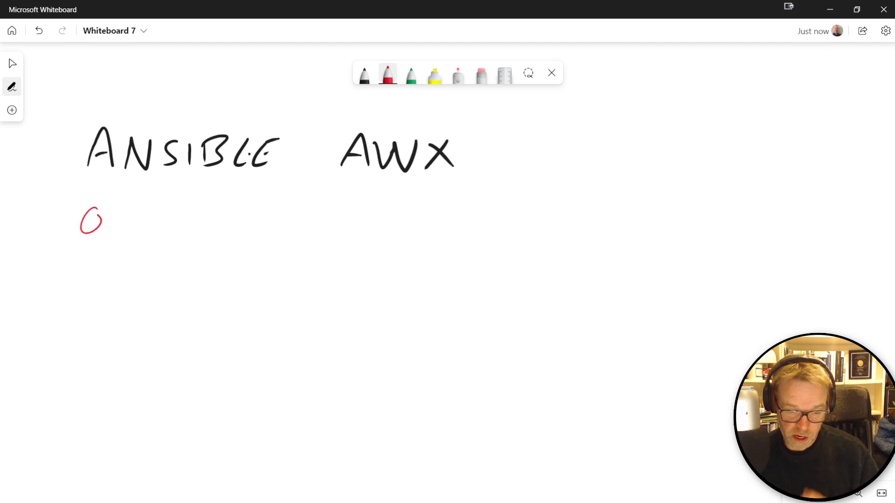
Write OPEN SOURCE in red below ANSIBLE AWX.
drag(105, 223, 162, 226)
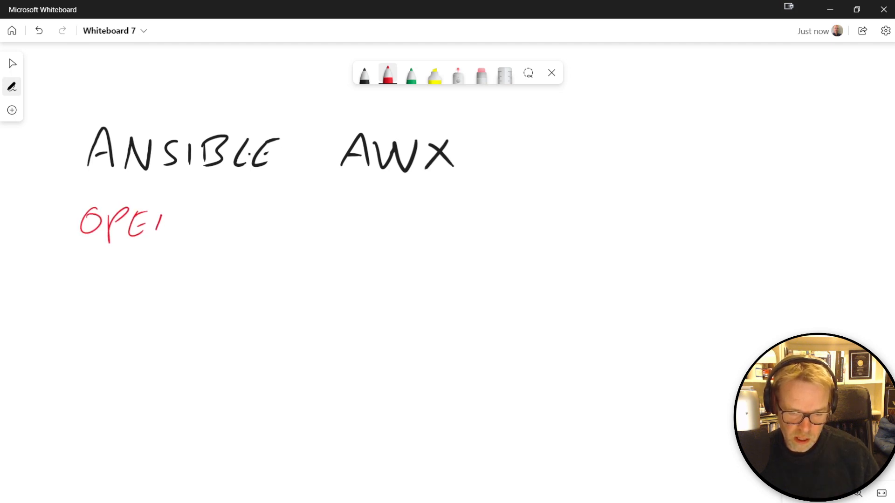
drag(166, 223, 279, 222)
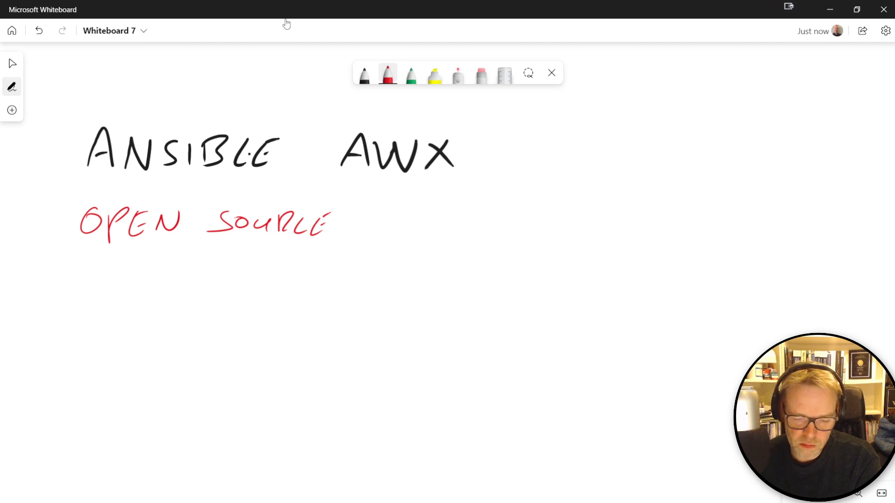
click(364, 75)
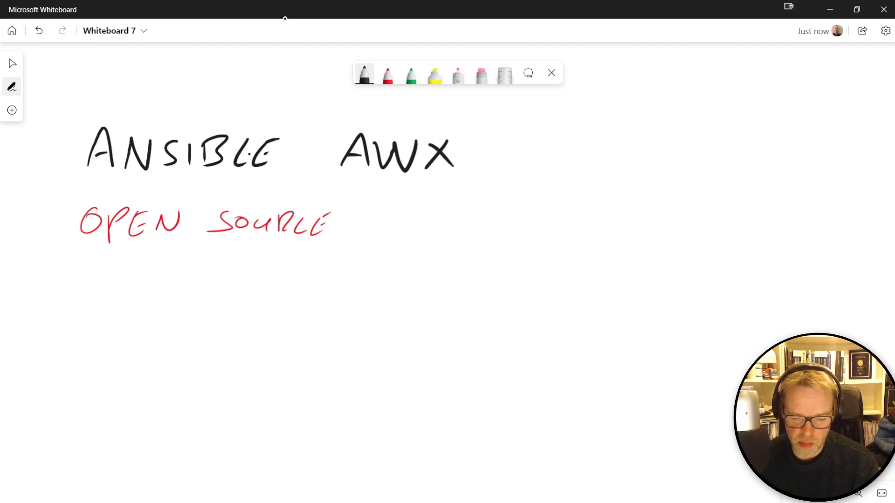
click(387, 74)
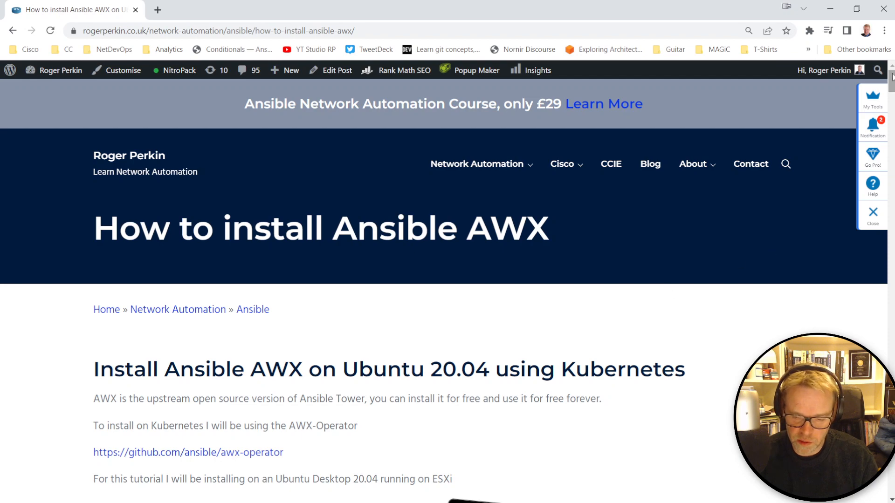
Scroll down the AWX install article through its minikube, kubectl and AWX operator commands.
scroll(down, 3)
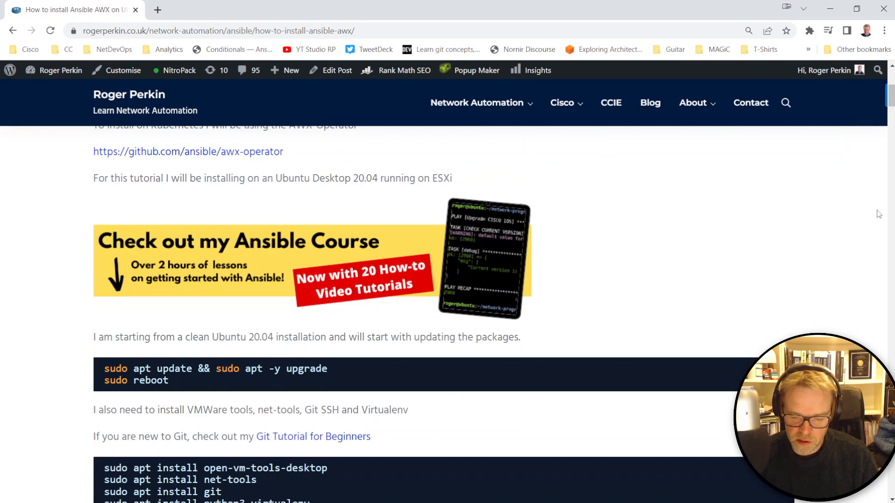
scroll(down, 3)
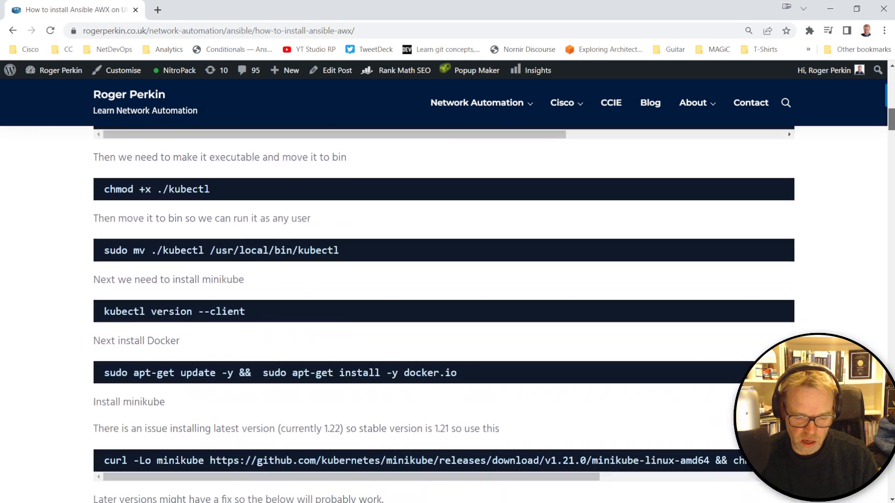
scroll(down, 3)
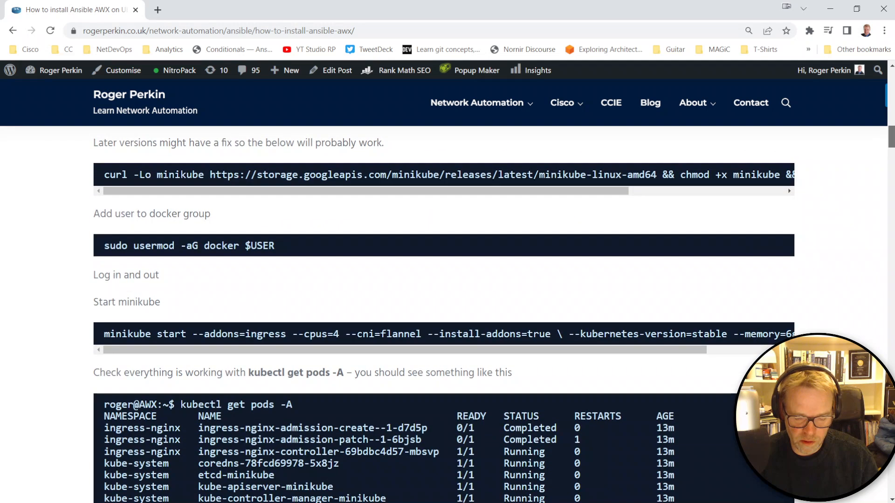
scroll(down, 3)
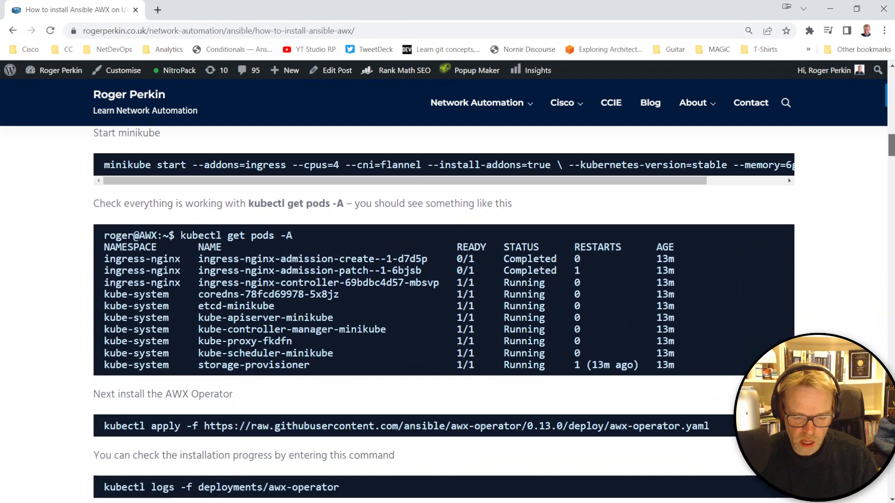
scroll(down, 3)
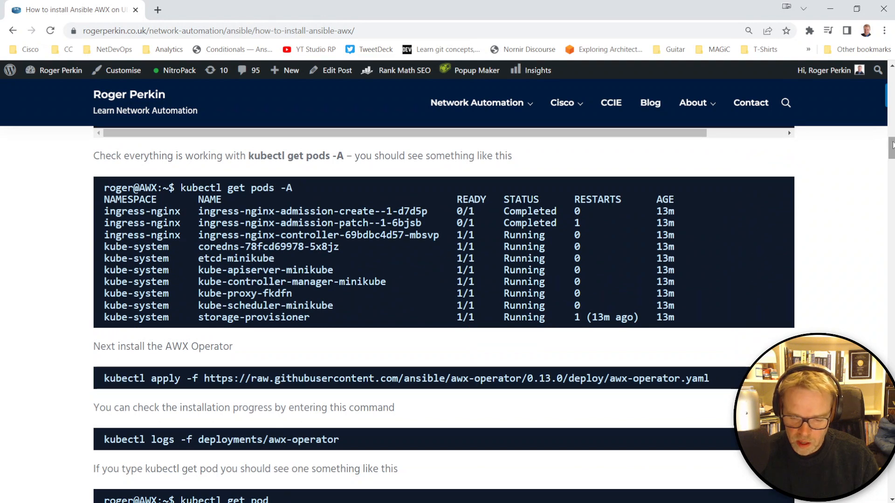
scroll(down, 3)
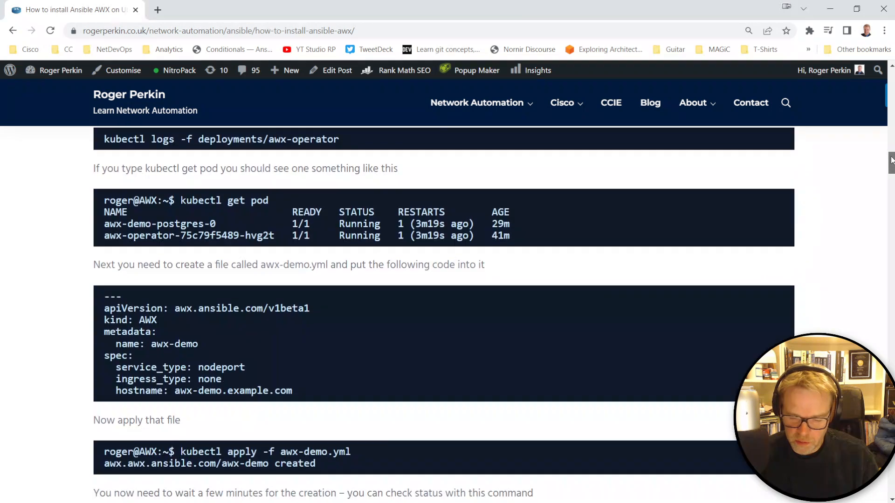
scroll(down, 3)
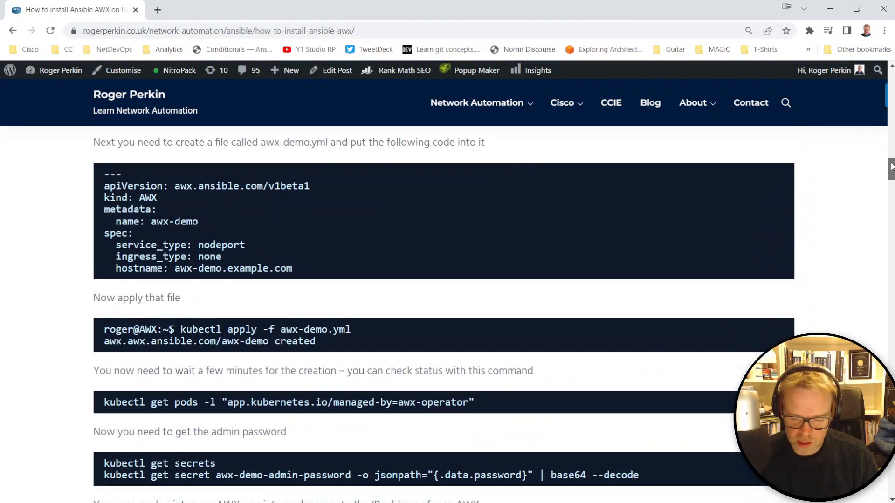
scroll(down, 3)
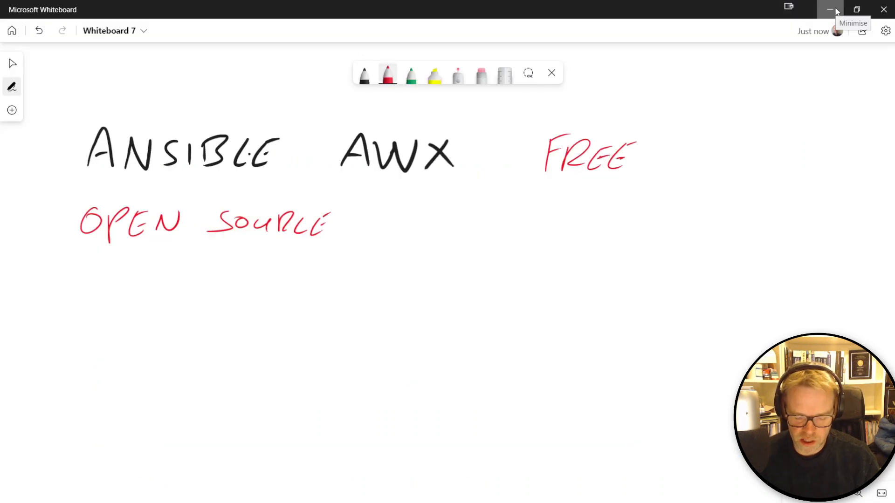
mouse_move(516, 271)
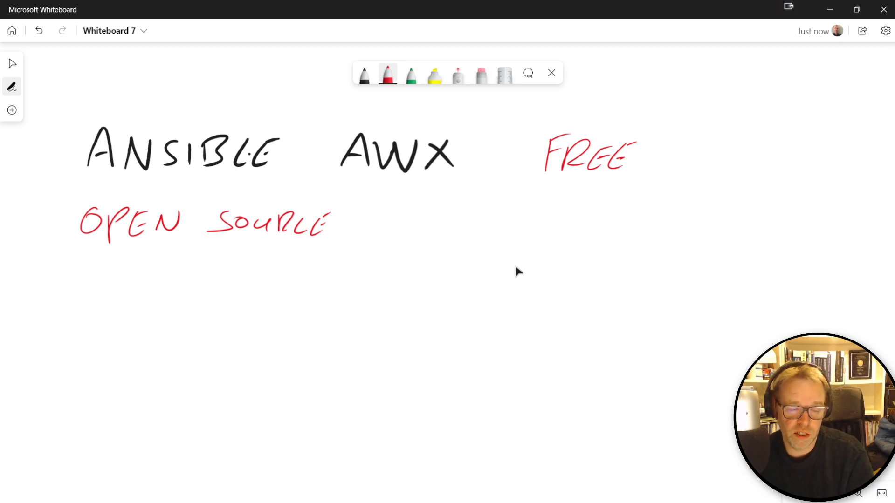
mouse_move(632, 139)
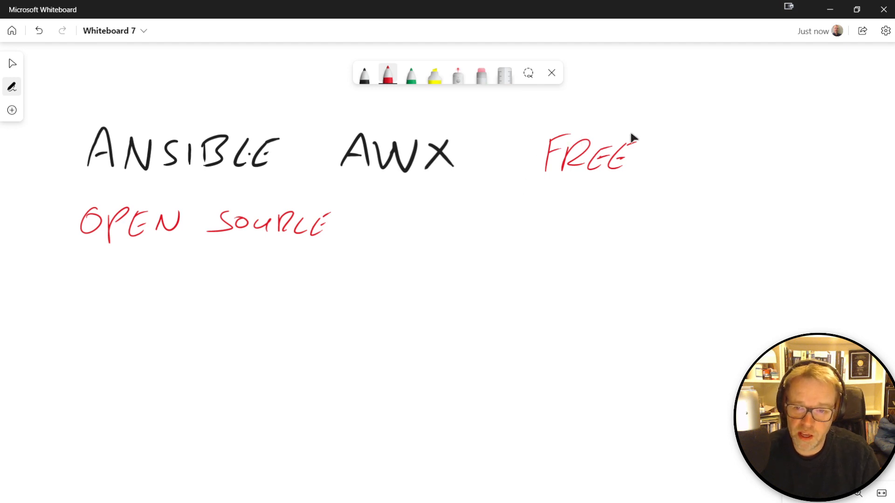